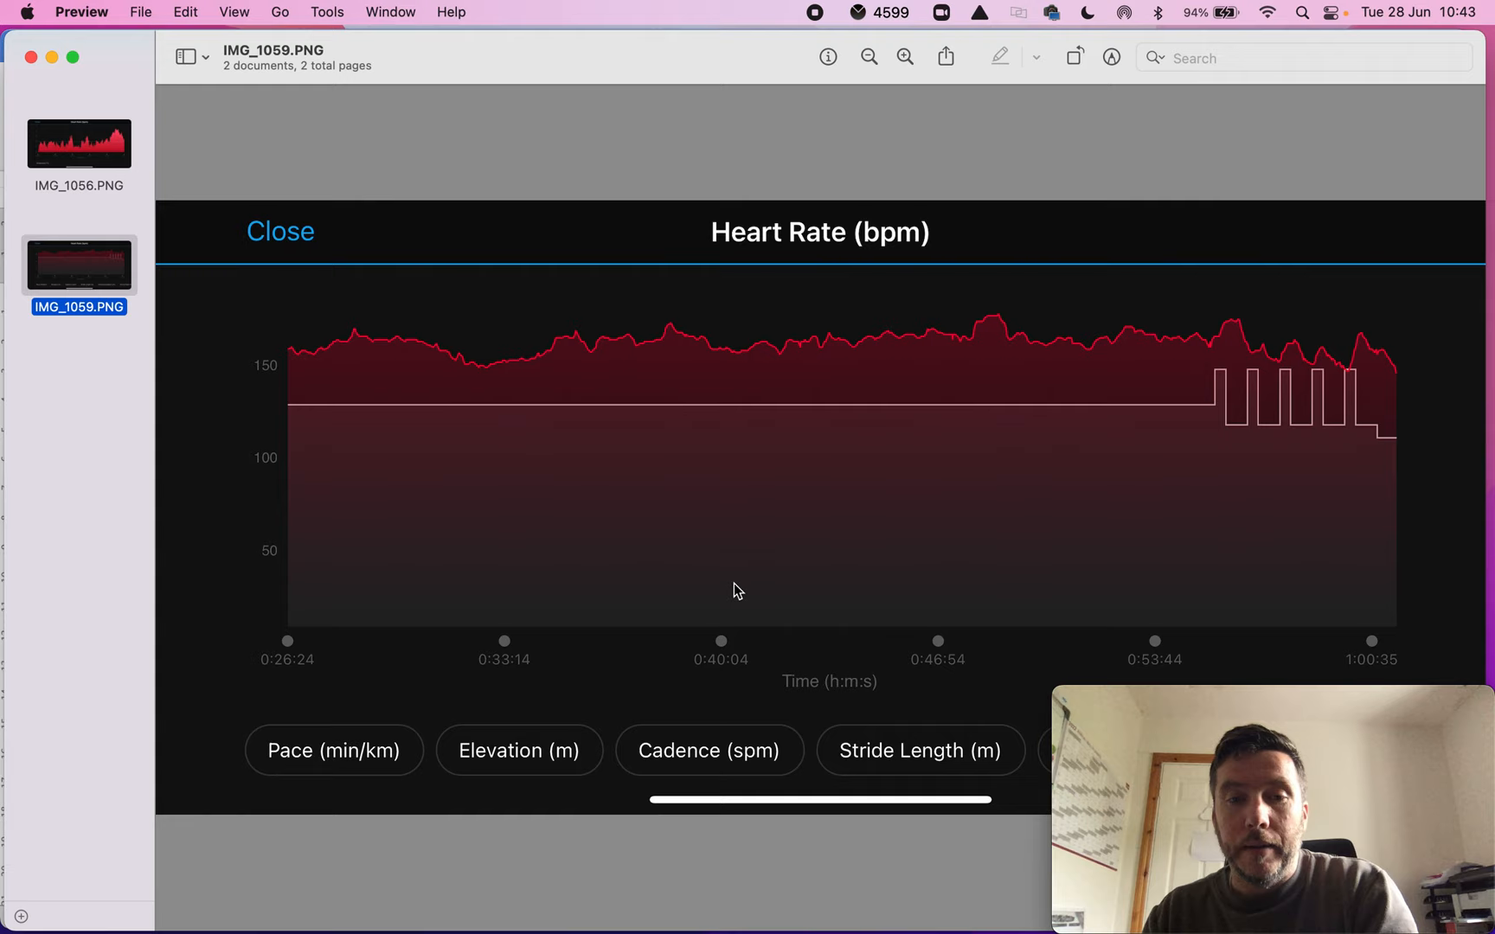
{"action": "mouse_move", "coordinate": [592, 421]}
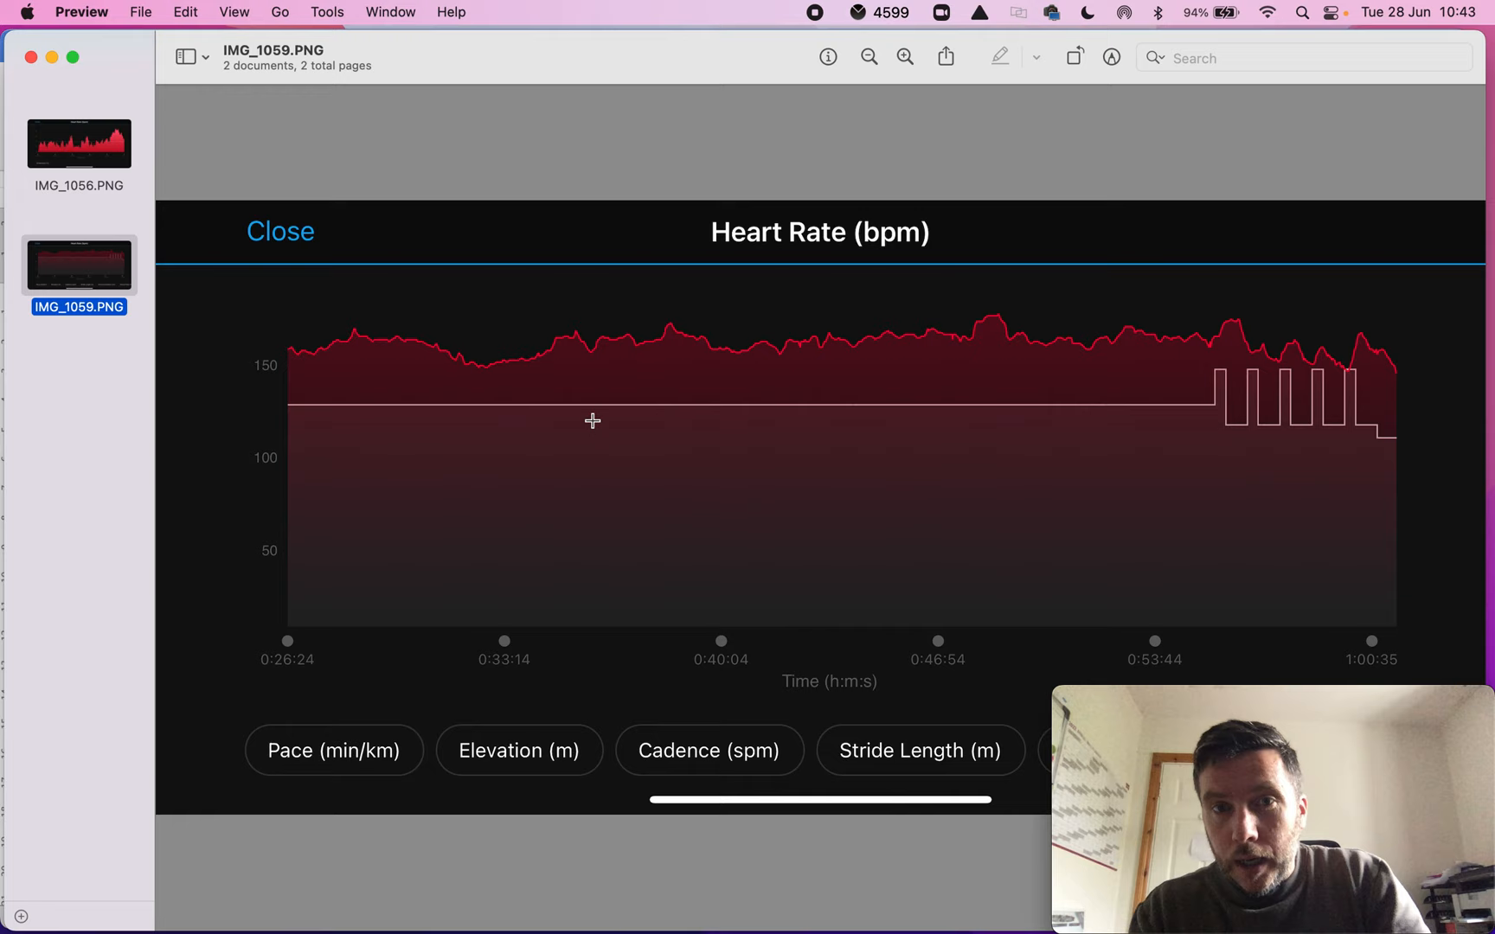
{"action": "mouse_move", "coordinate": [766, 342]}
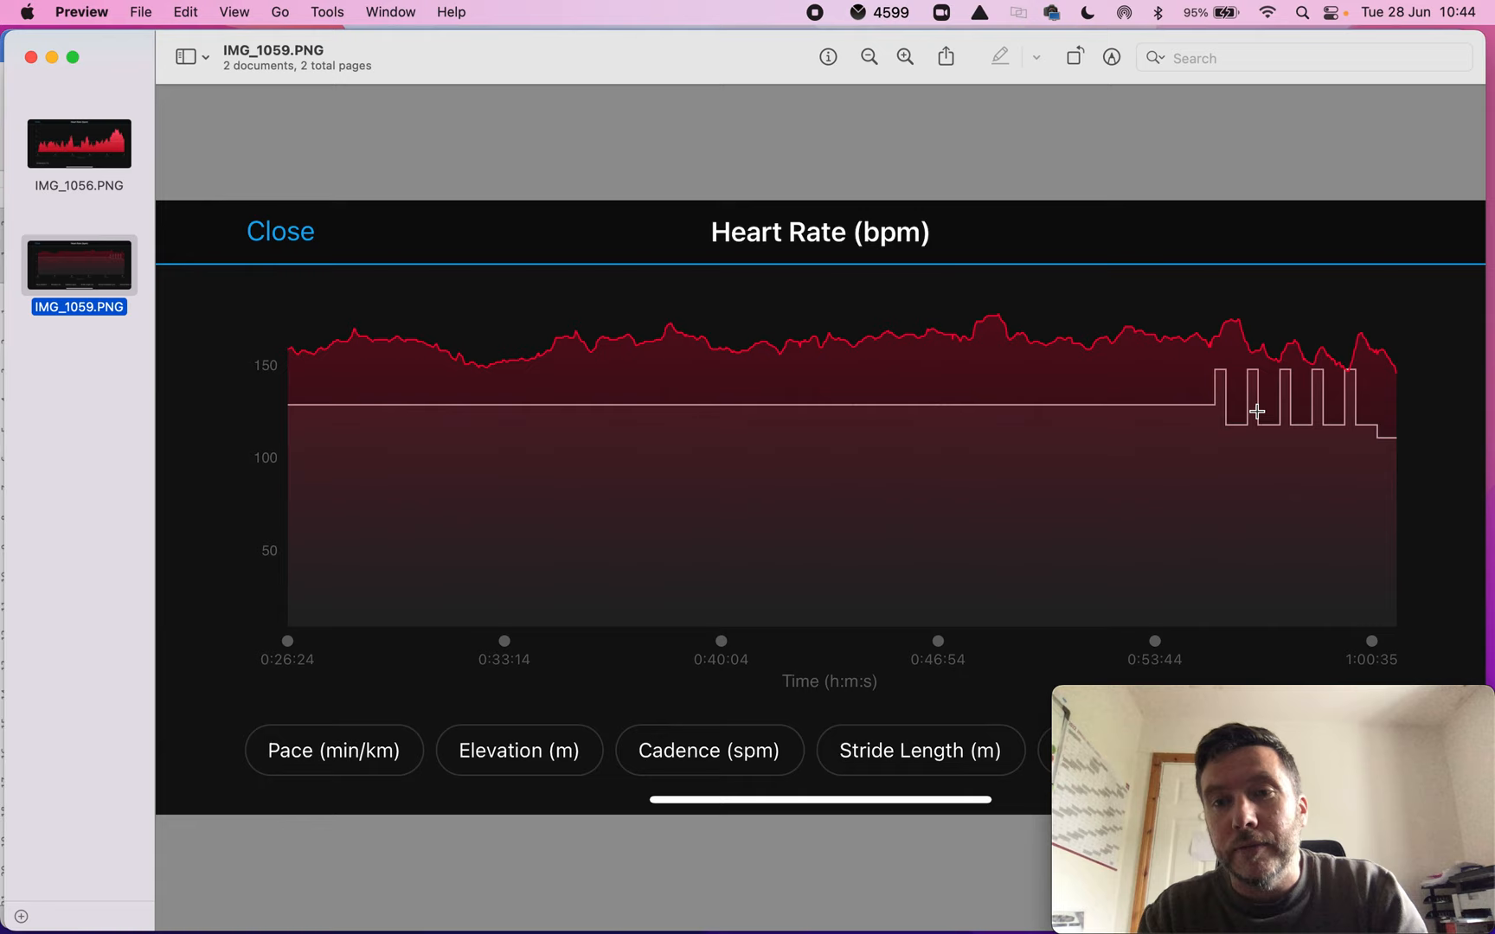
{"action": "mouse_move", "coordinate": [1290, 423]}
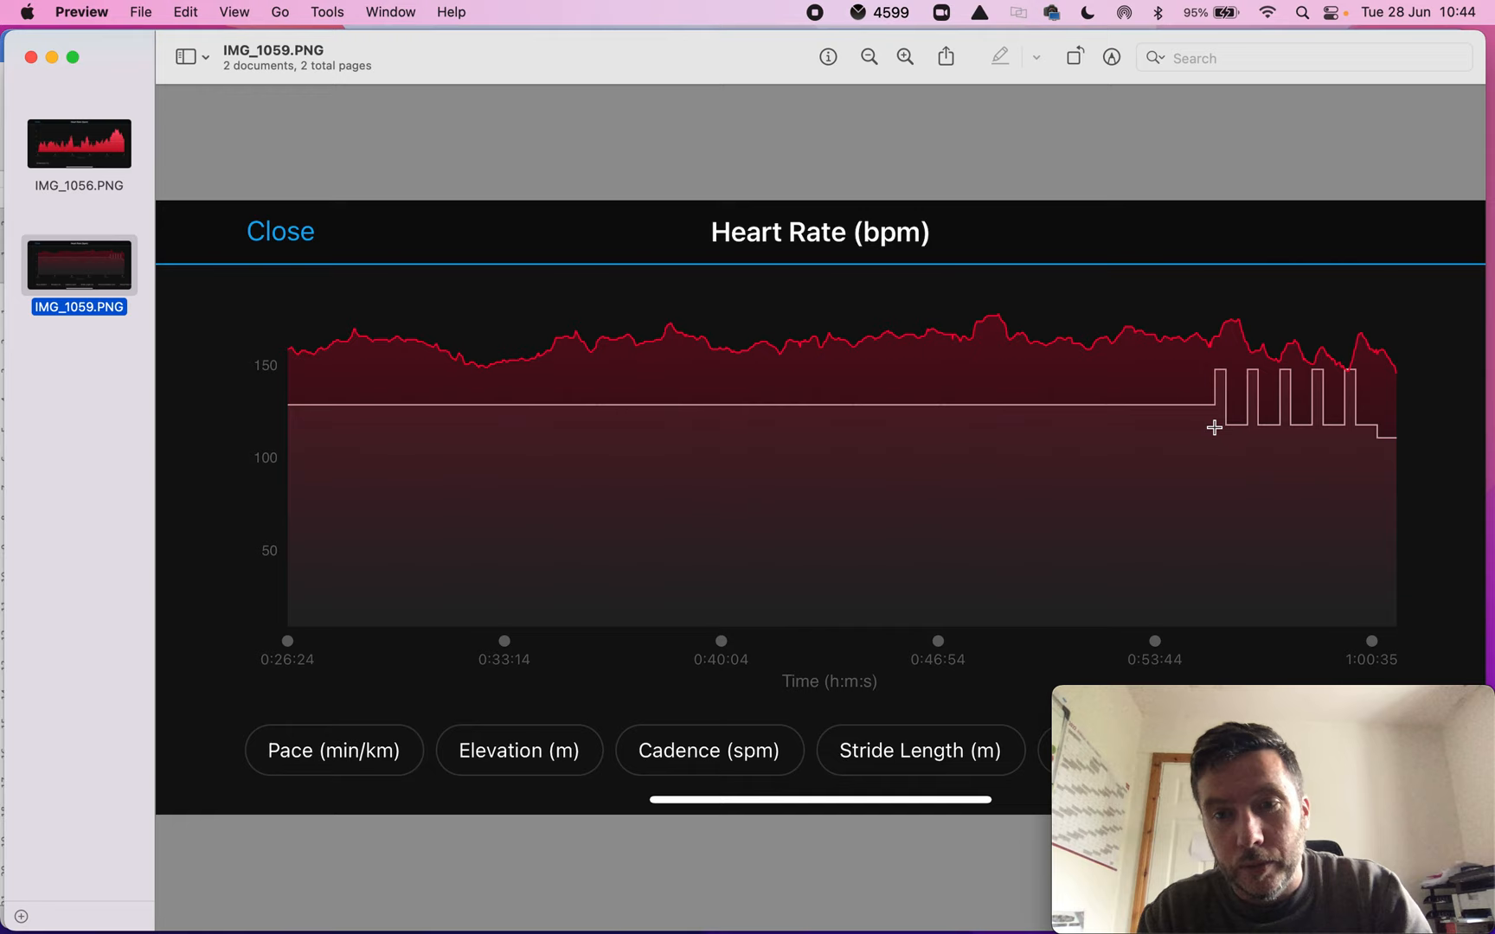
{"action": "mouse_move", "coordinate": [1150, 368]}
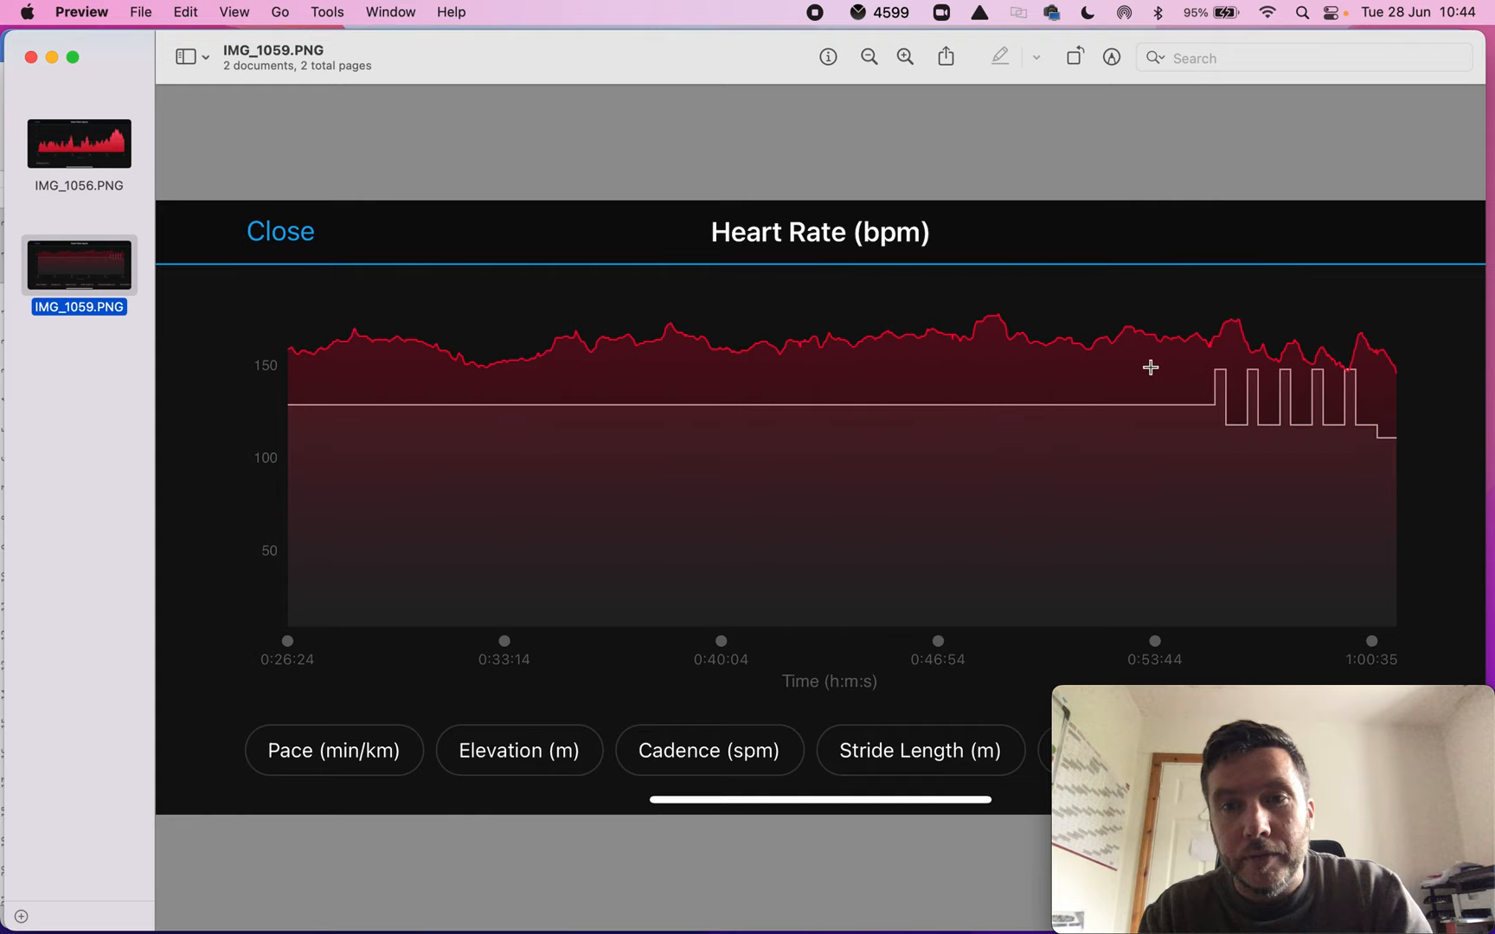
{"action": "mouse_move", "coordinate": [1196, 455]}
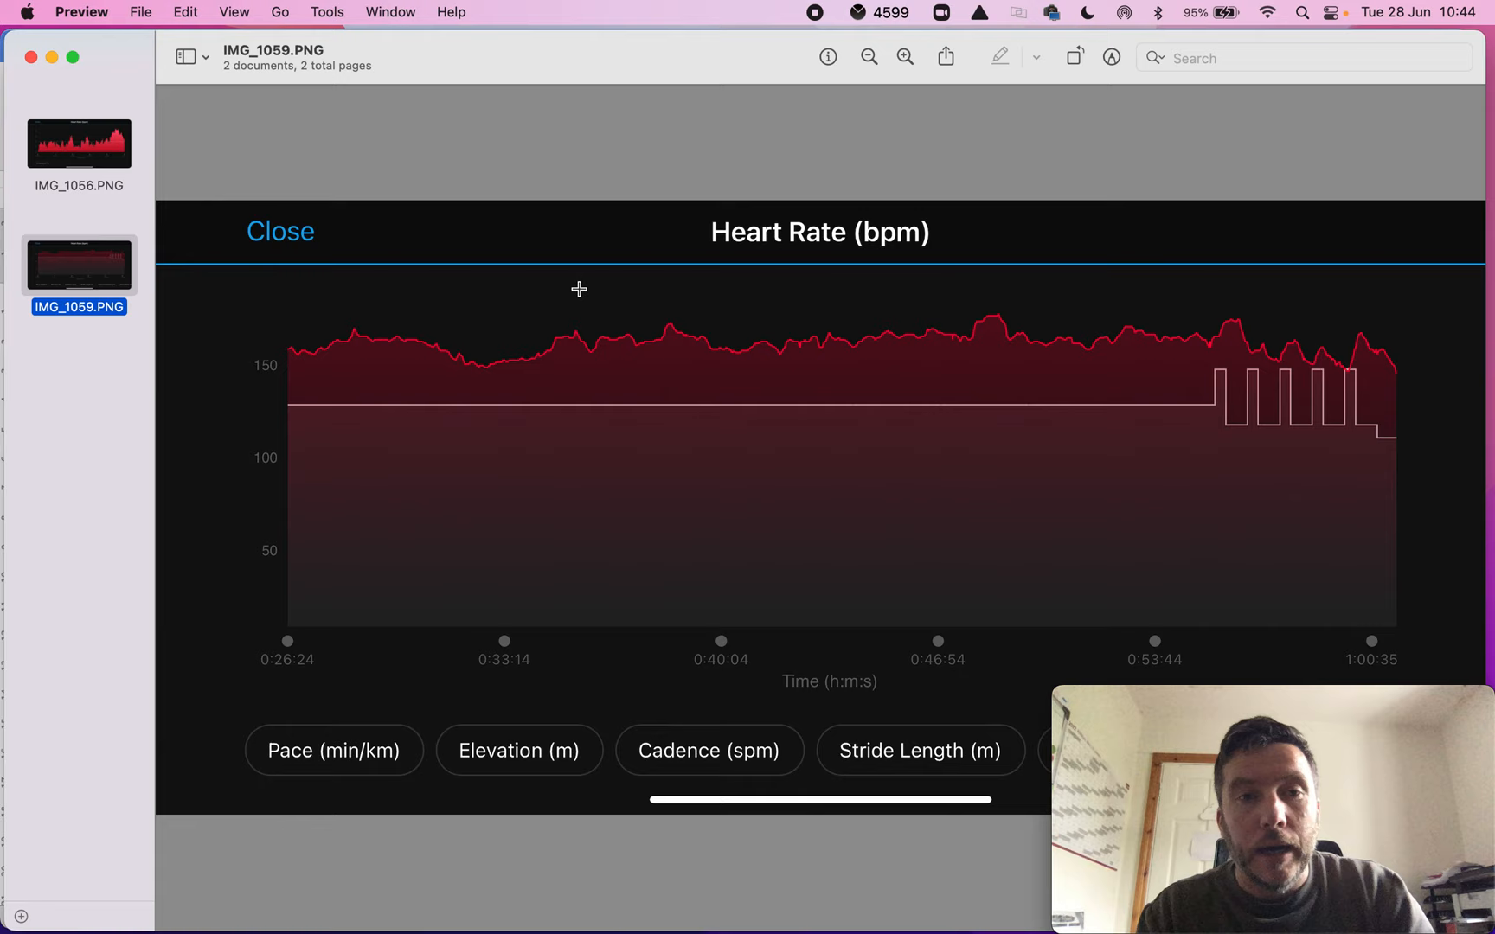
{"action": "mouse_move", "coordinate": [541, 418]}
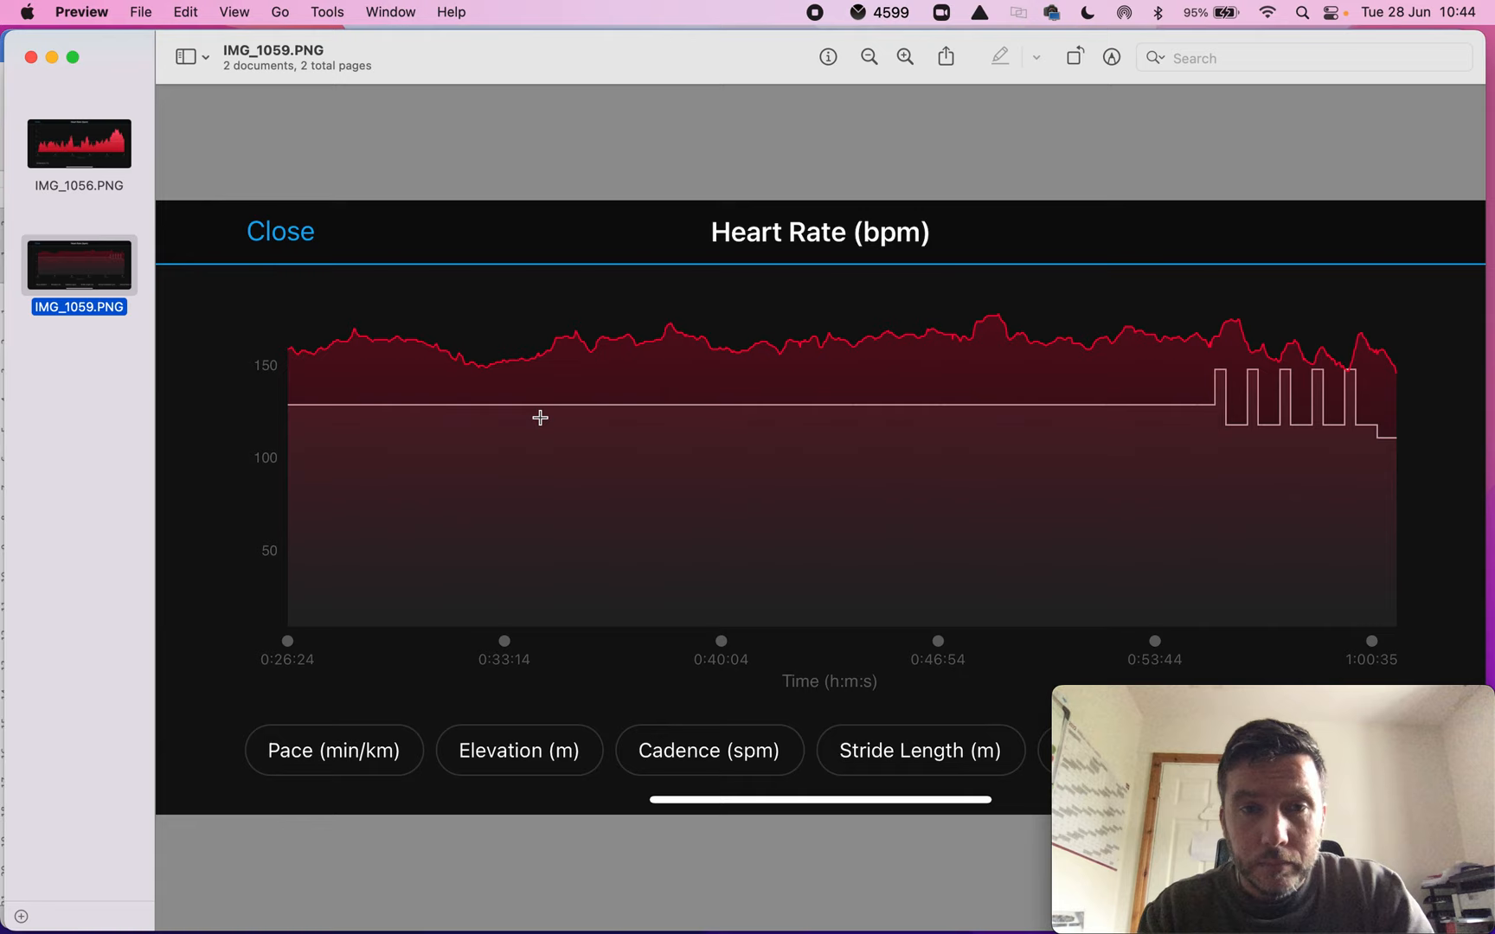
{"action": "mouse_move", "coordinate": [1161, 368]}
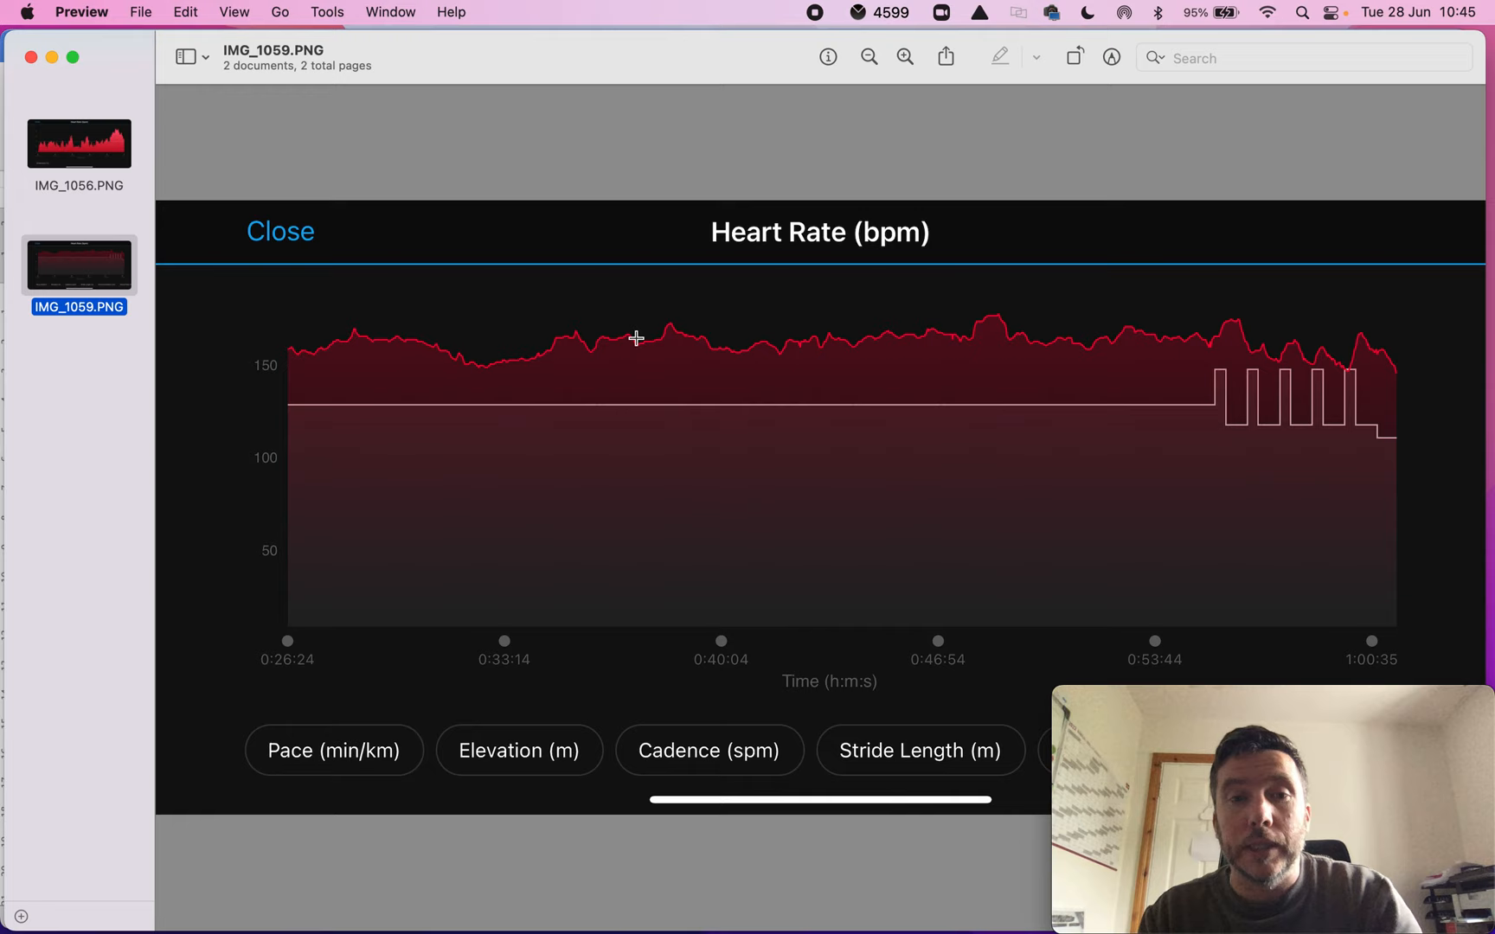
{"action": "mouse_move", "coordinate": [618, 295]}
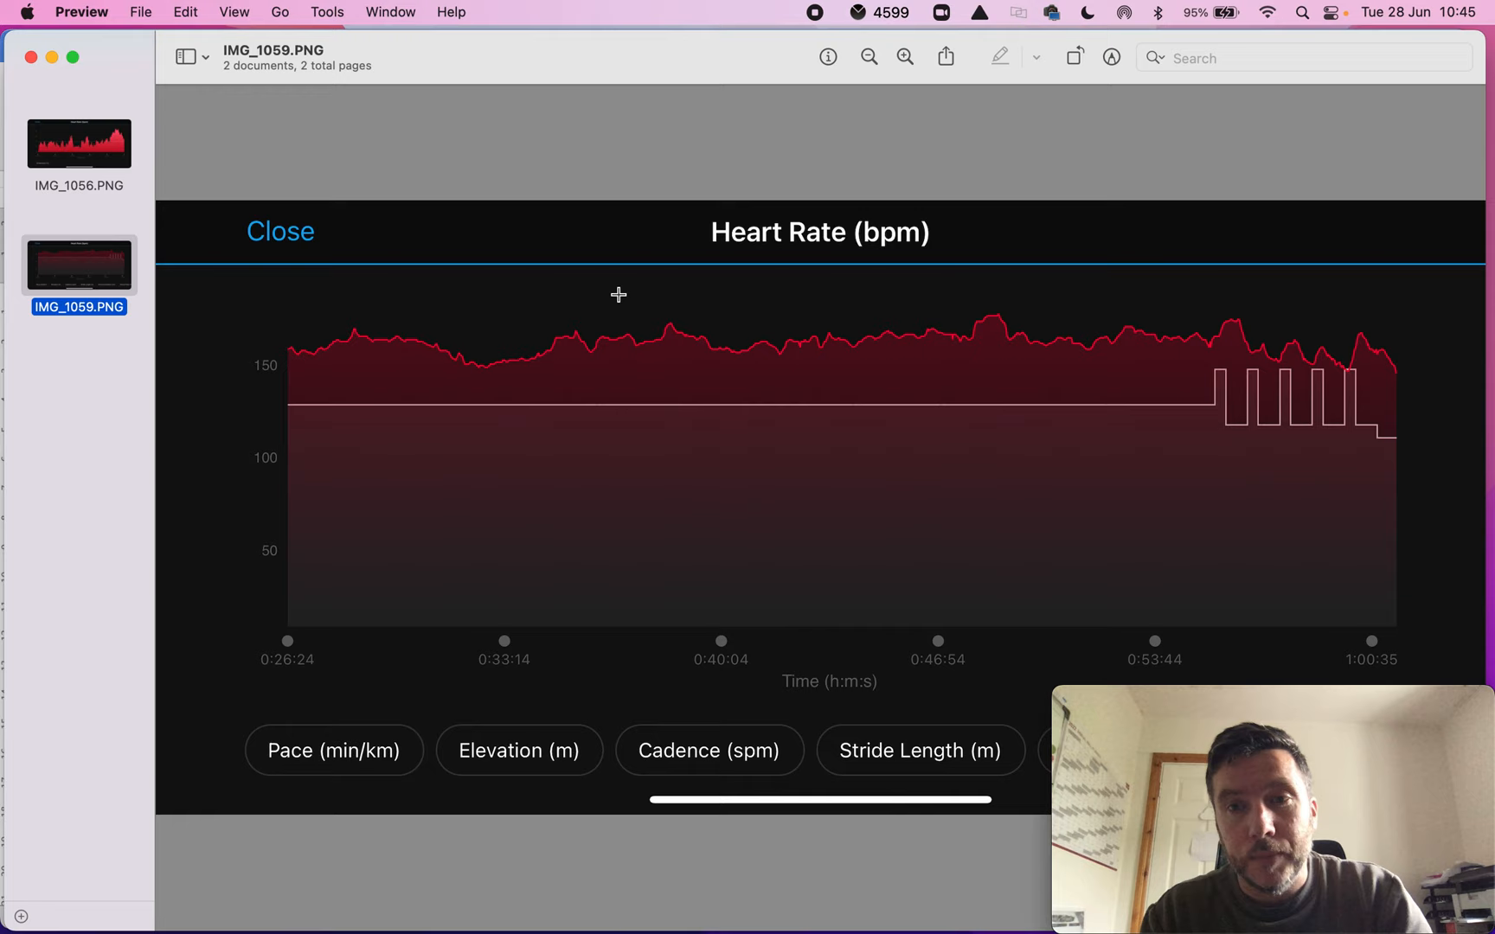
{"action": "mouse_move", "coordinate": [1041, 358]}
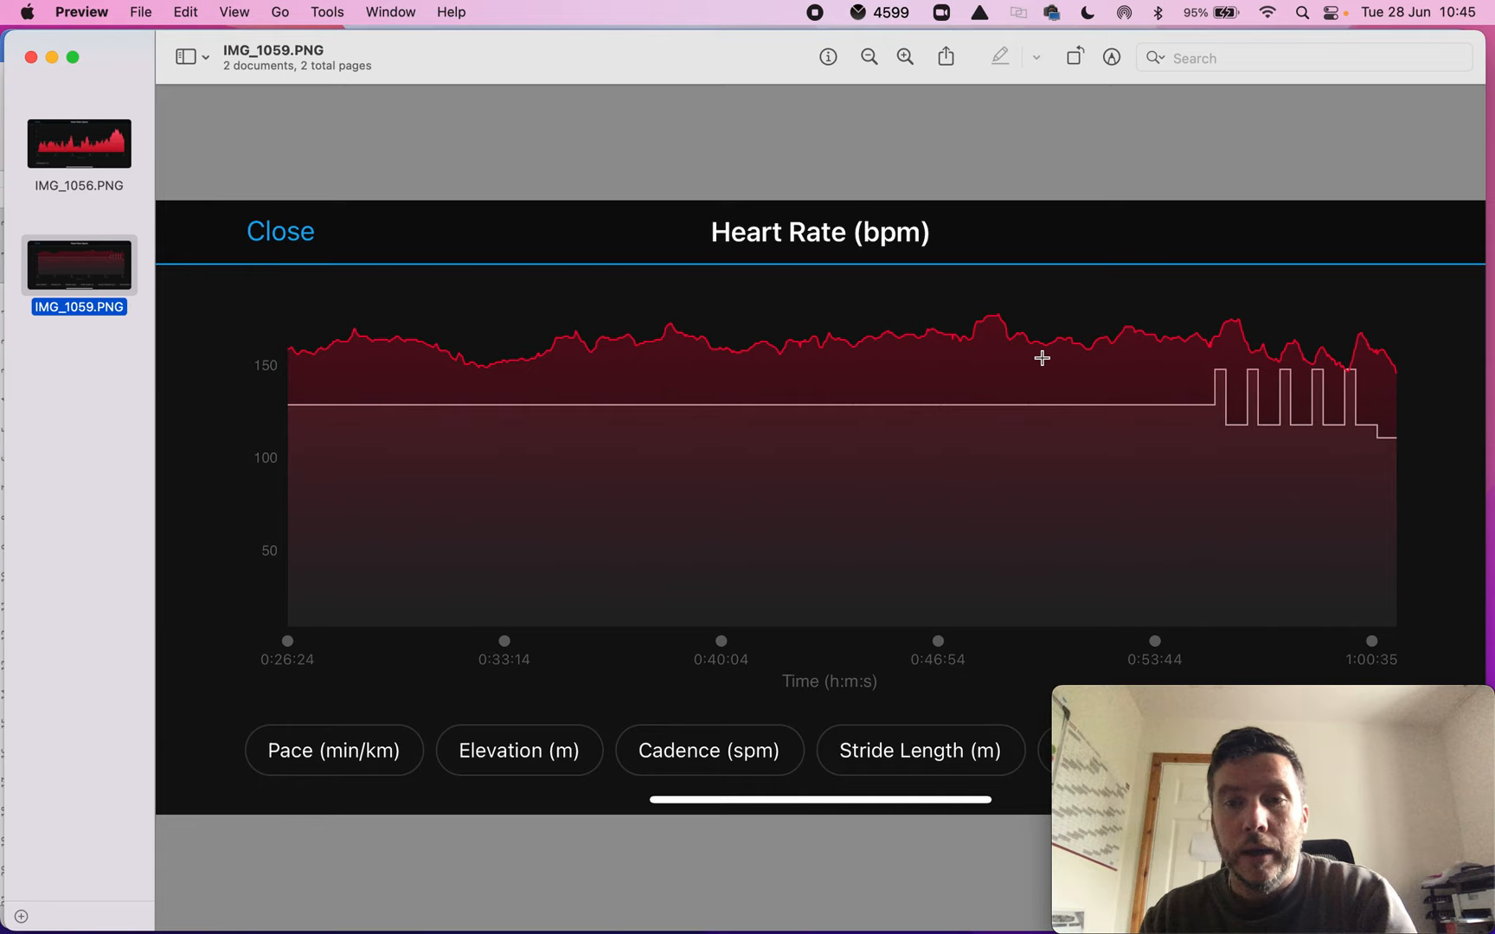
{"action": "mouse_move", "coordinate": [561, 716]}
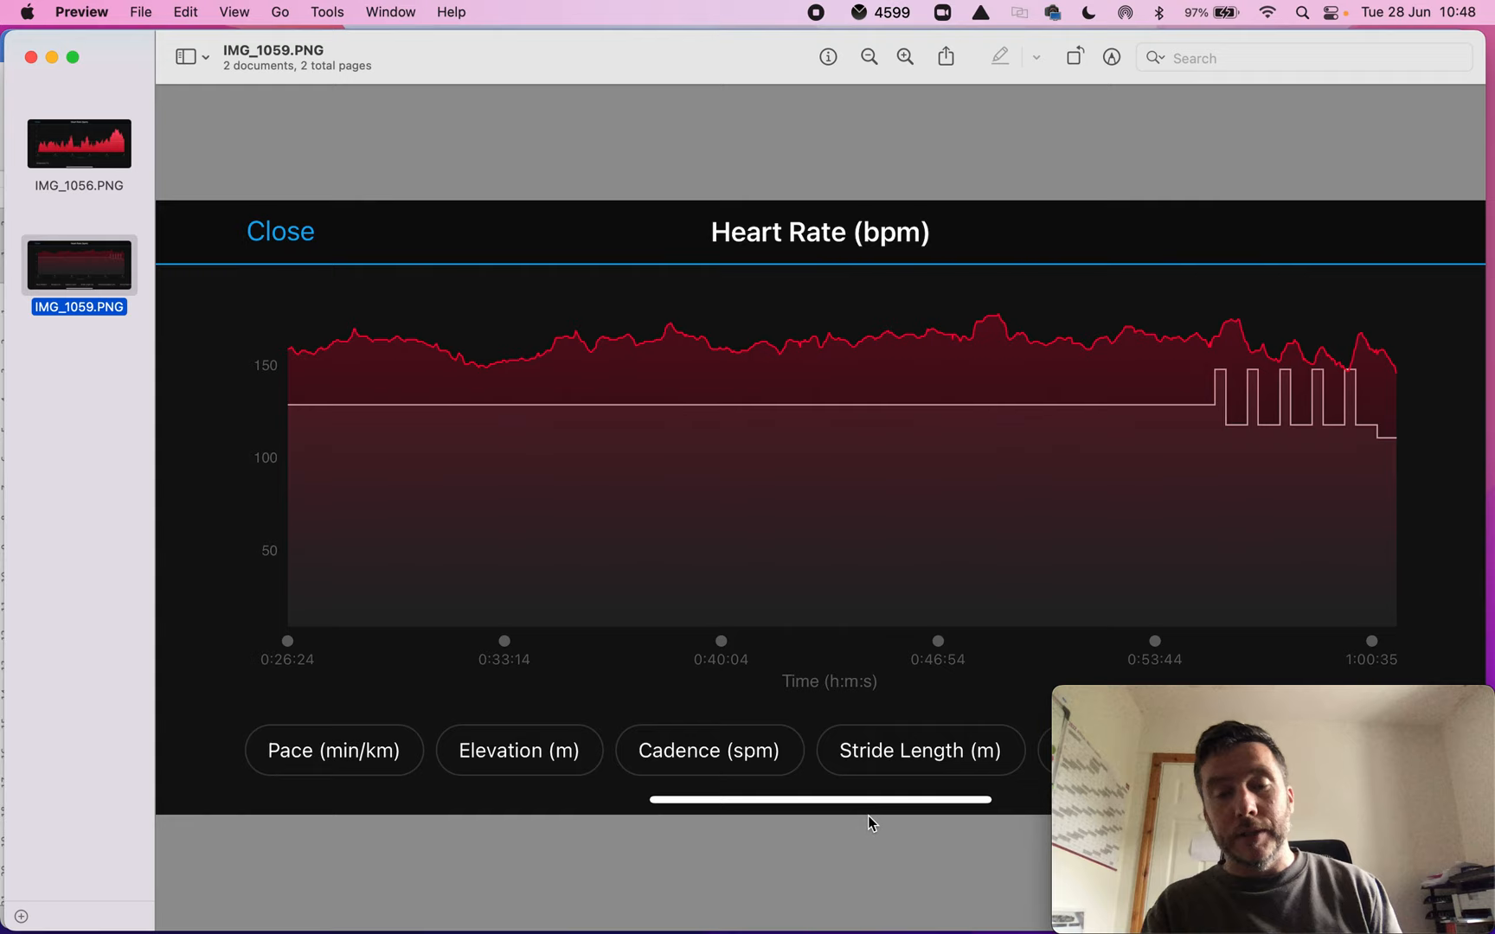
Switch Preview to IMG_1056.PNG, showing the spiky 80–170 bpm workout heart-rate chart.
{"action": "left_click", "coordinate": [78, 141]}
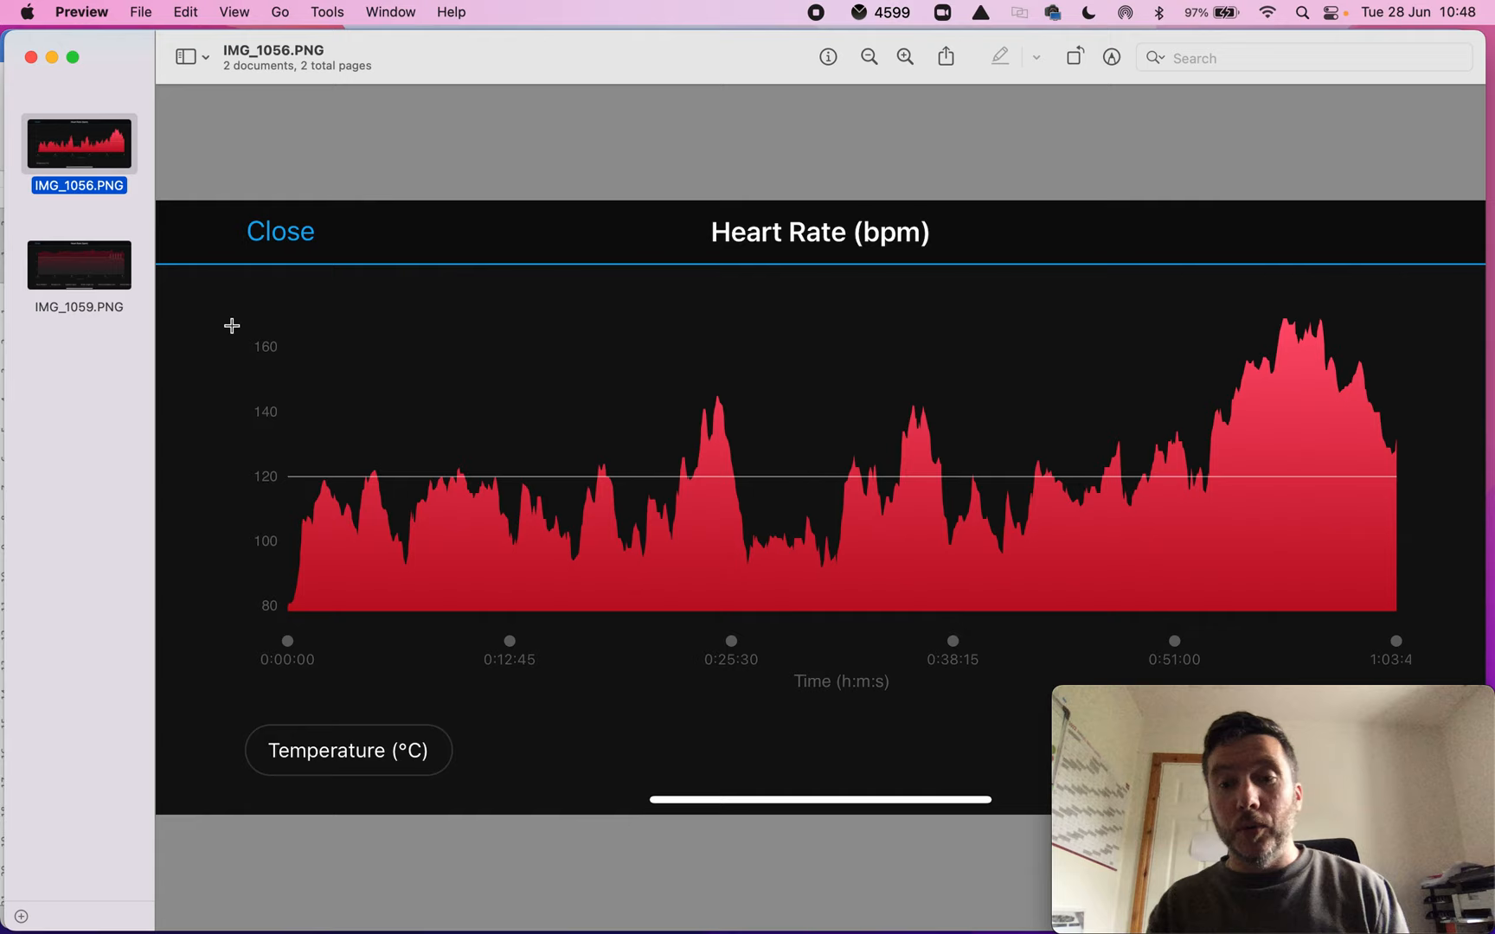
{"action": "mouse_move", "coordinate": [794, 576]}
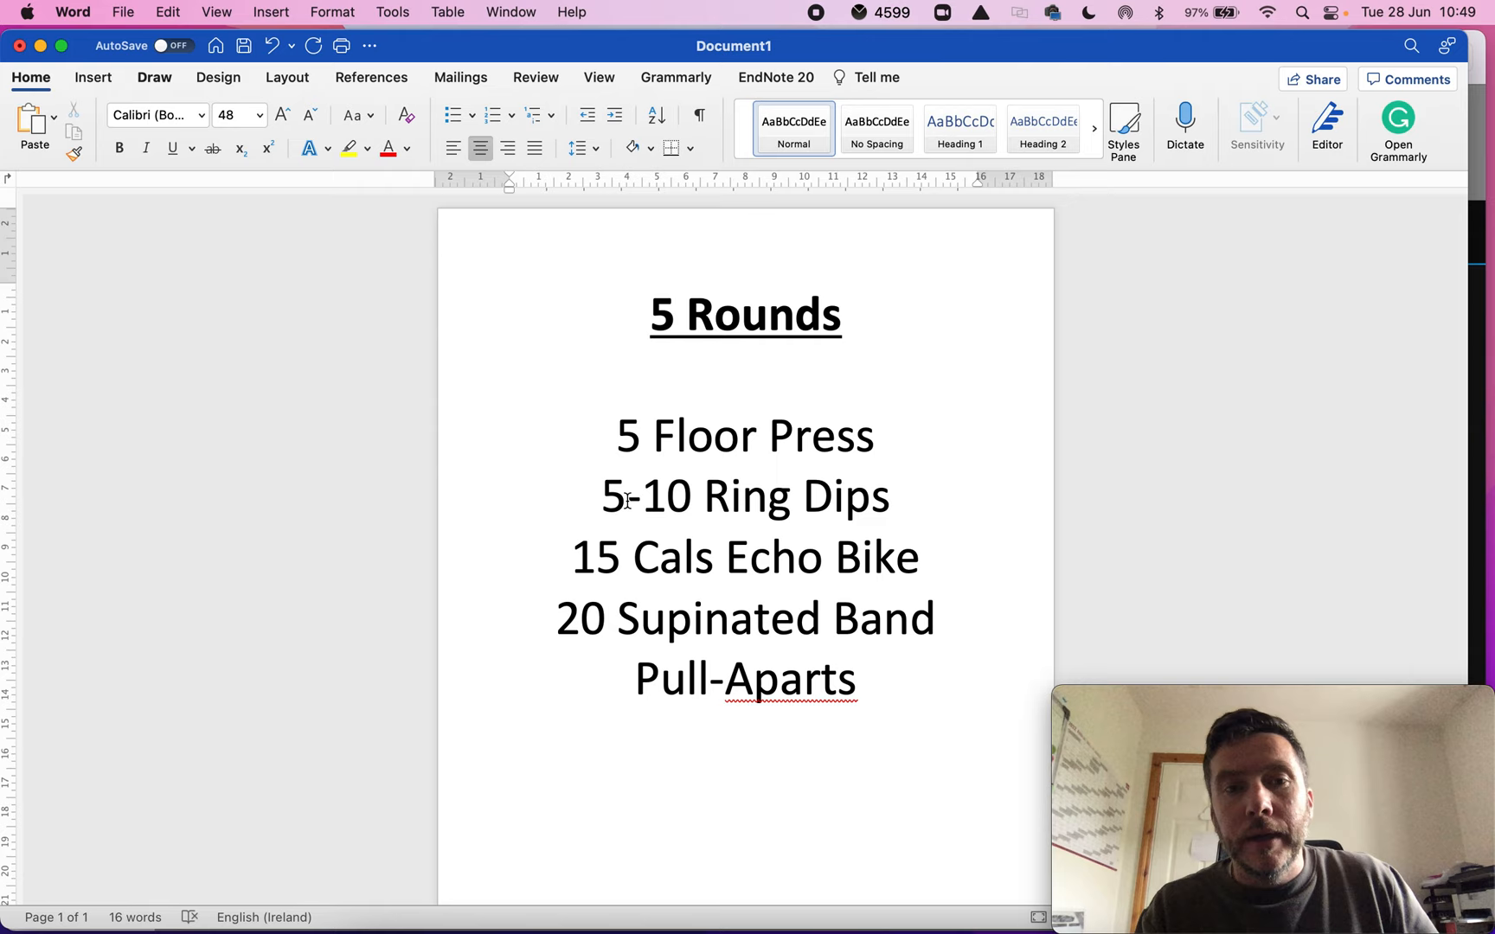
{"action": "mouse_move", "coordinate": [609, 576]}
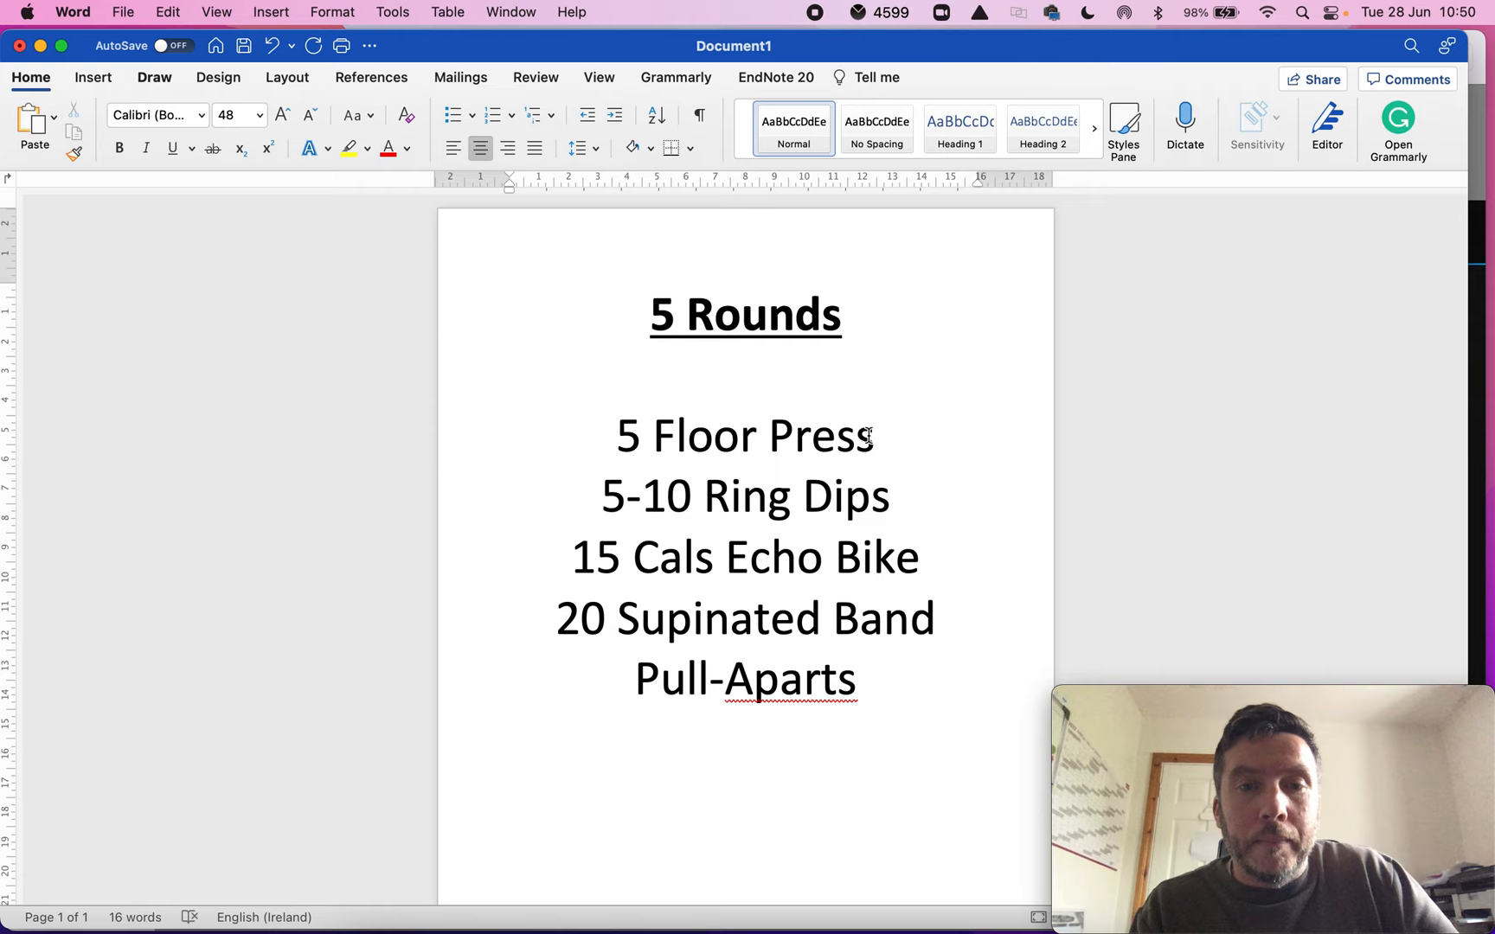
{"action": "mouse_move", "coordinate": [511, 418]}
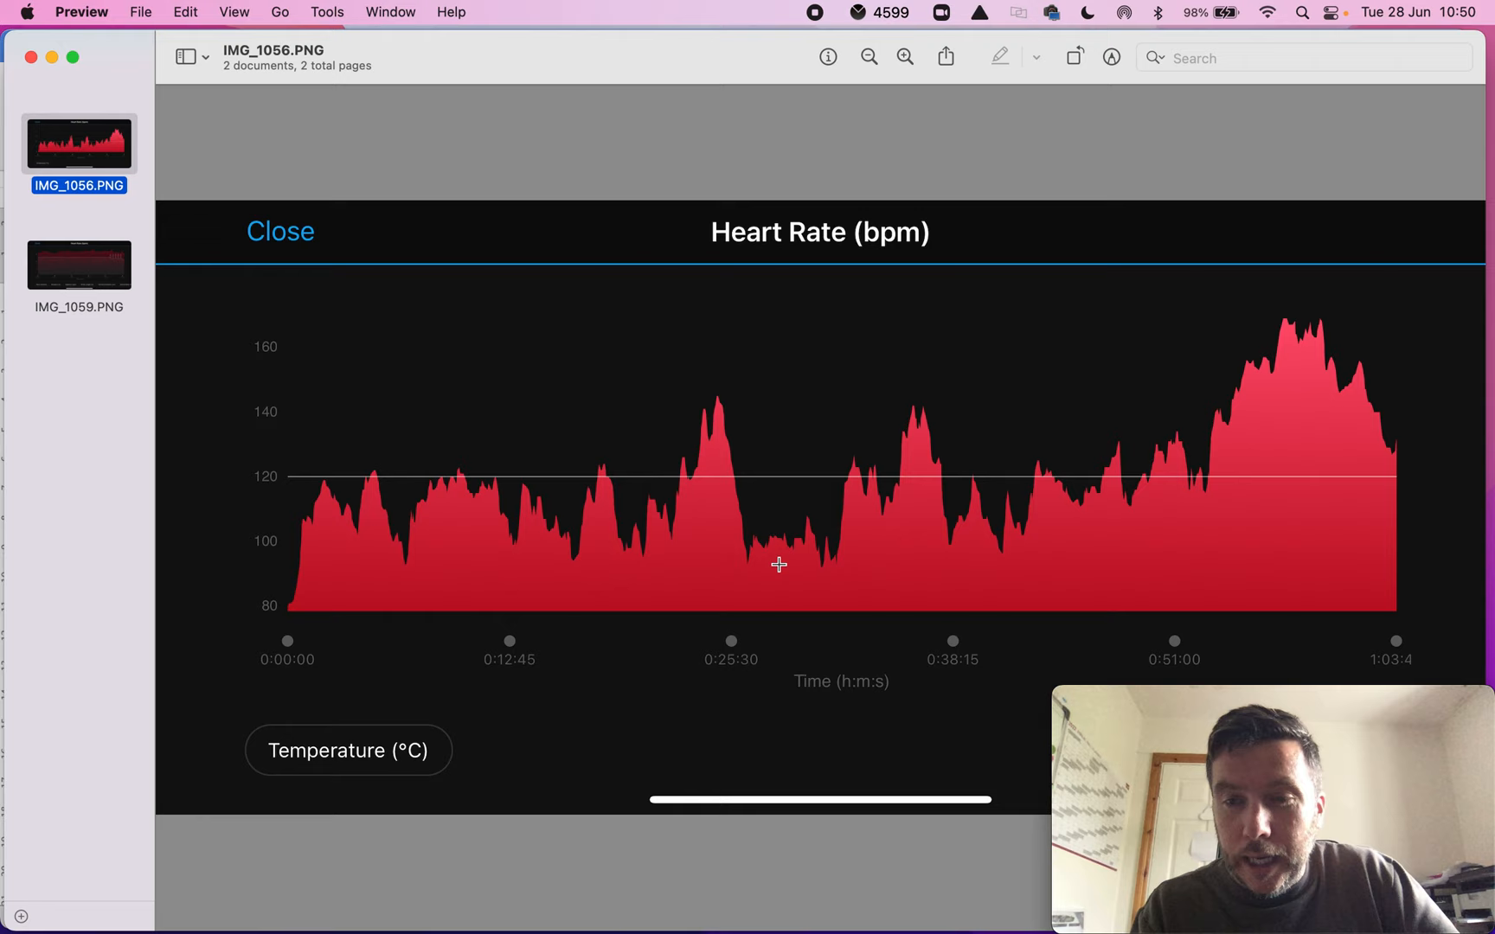
{"action": "mouse_move", "coordinate": [1058, 499]}
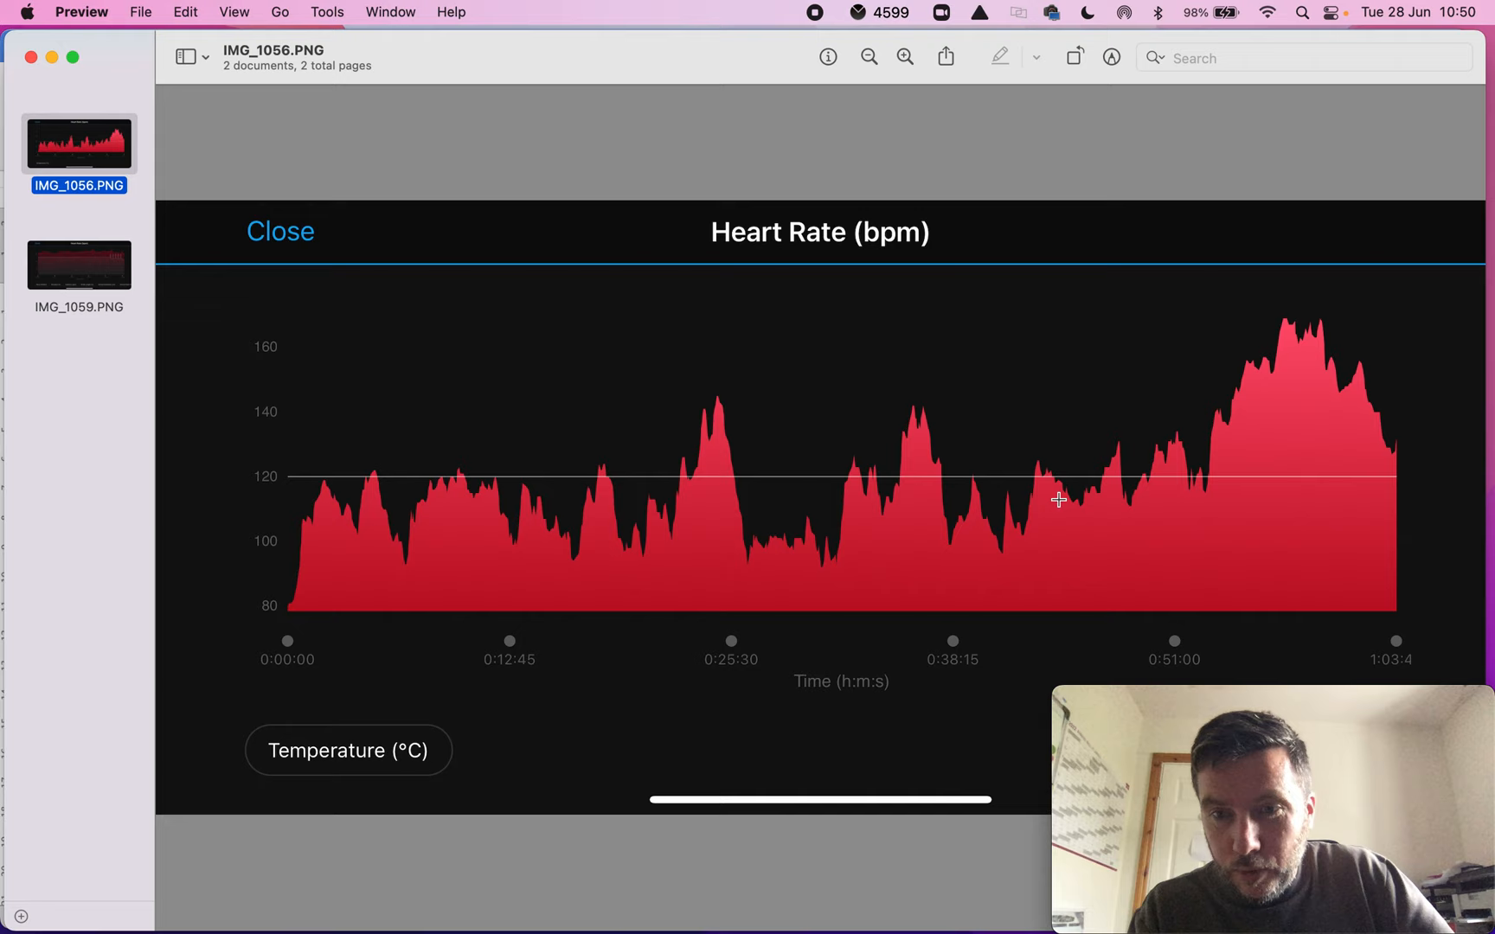
{"action": "mouse_move", "coordinate": [1087, 422]}
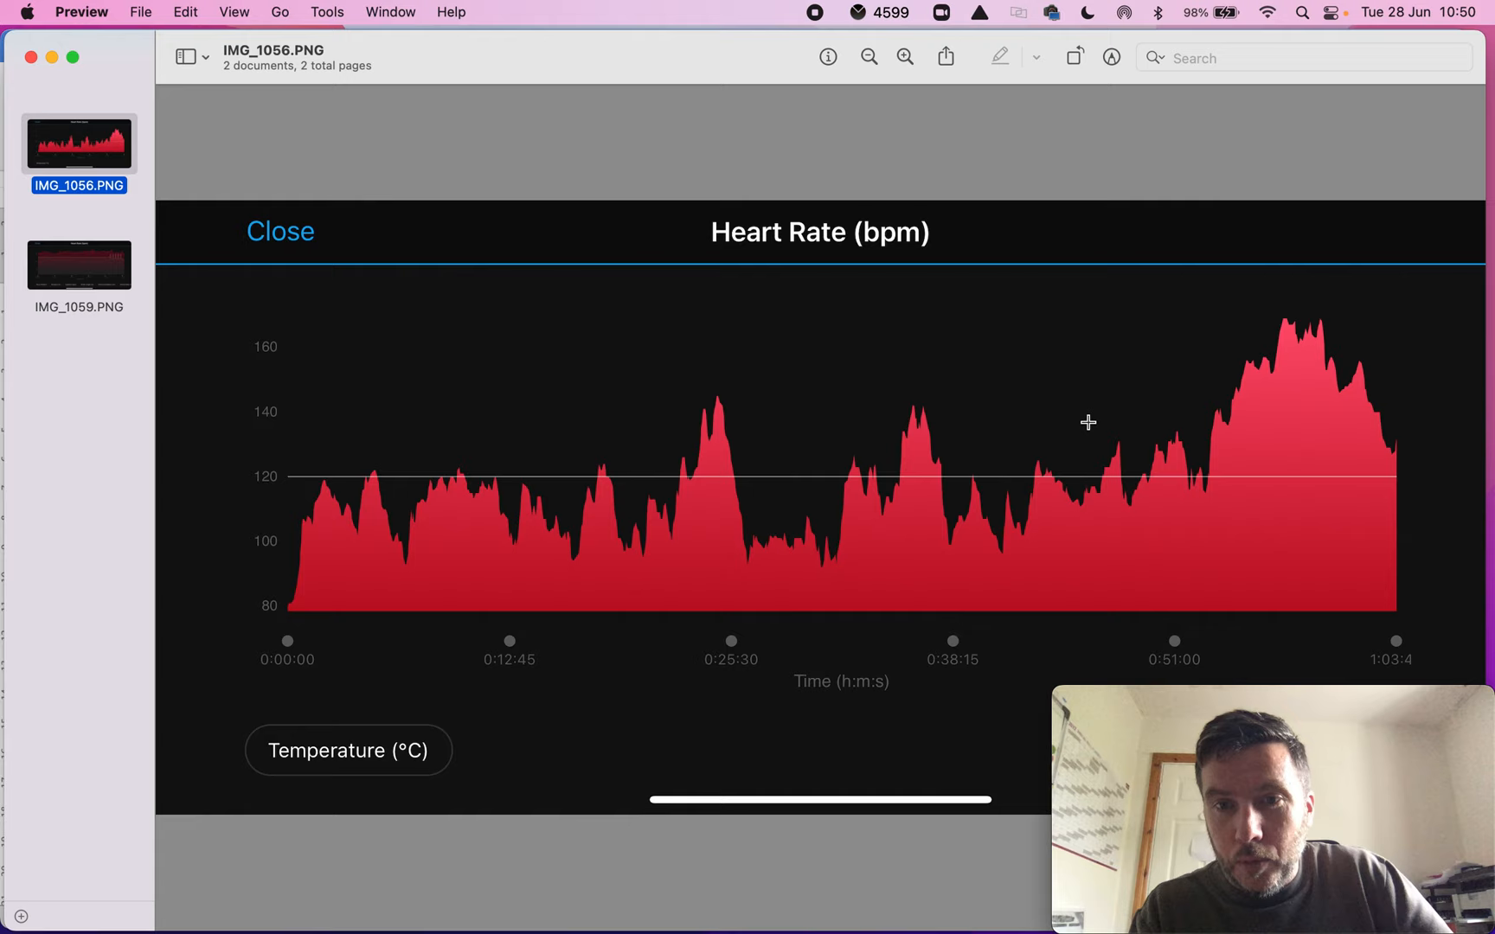
{"action": "mouse_move", "coordinate": [1093, 493]}
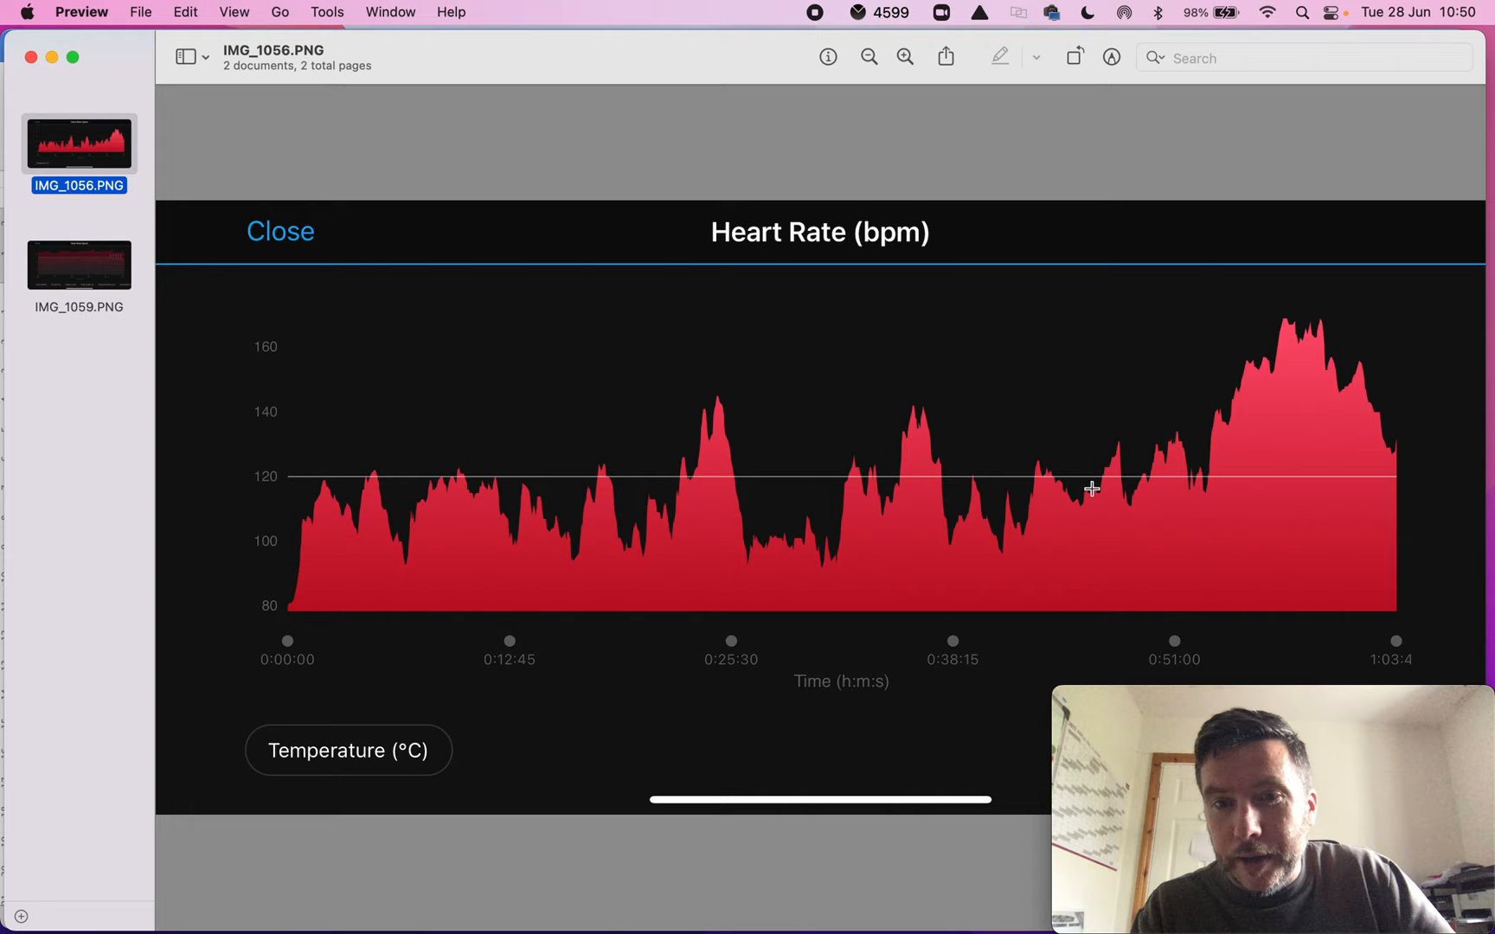
{"action": "mouse_move", "coordinate": [1117, 455]}
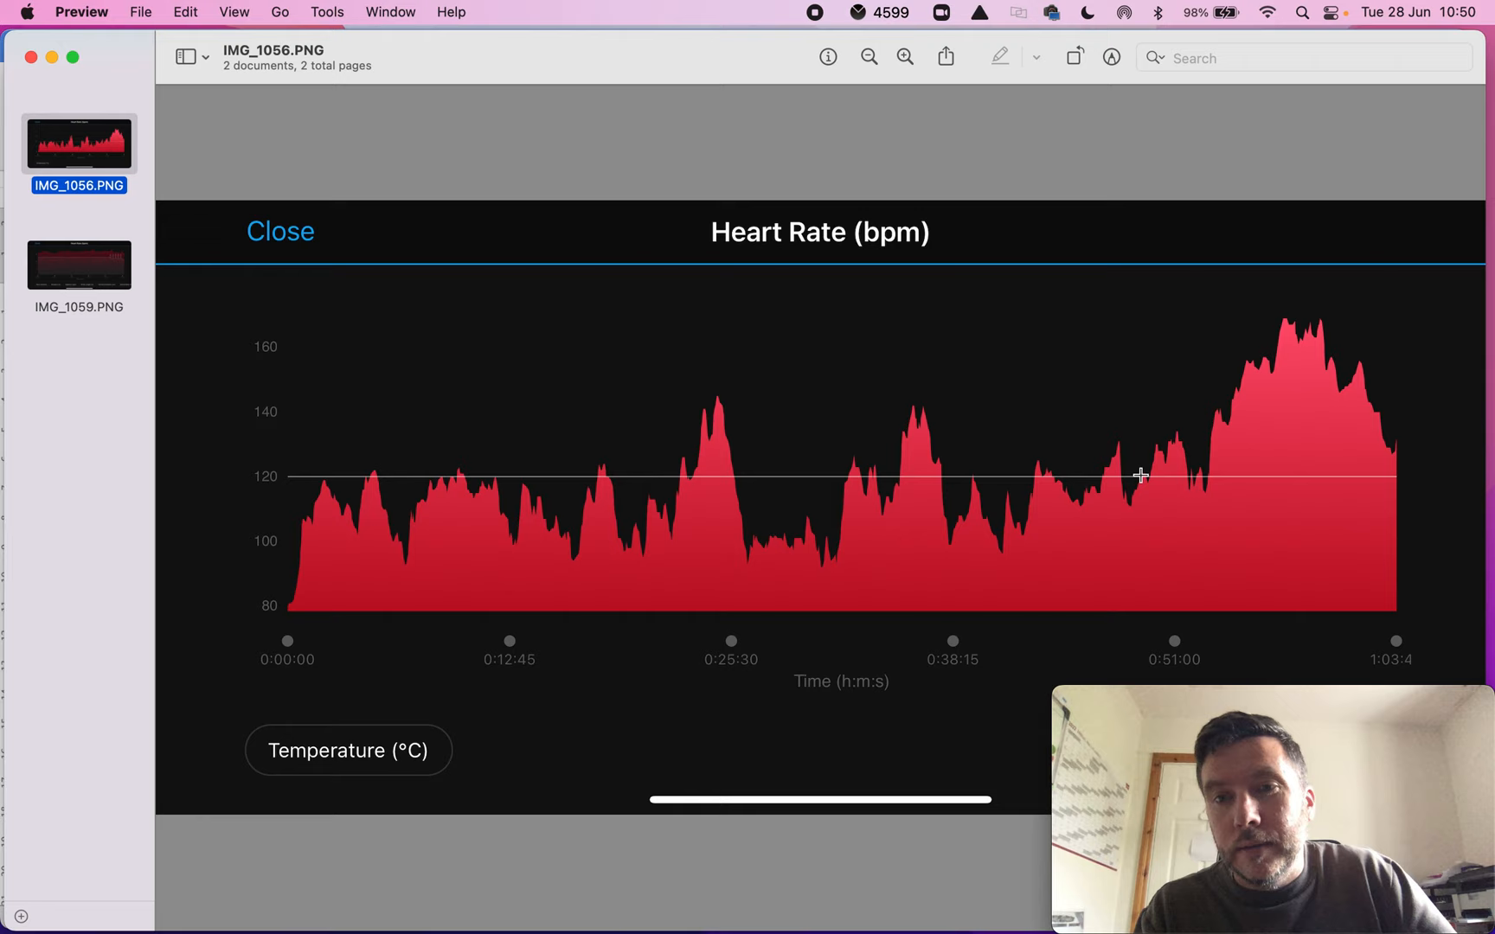
{"action": "left_click", "coordinate": [79, 265]}
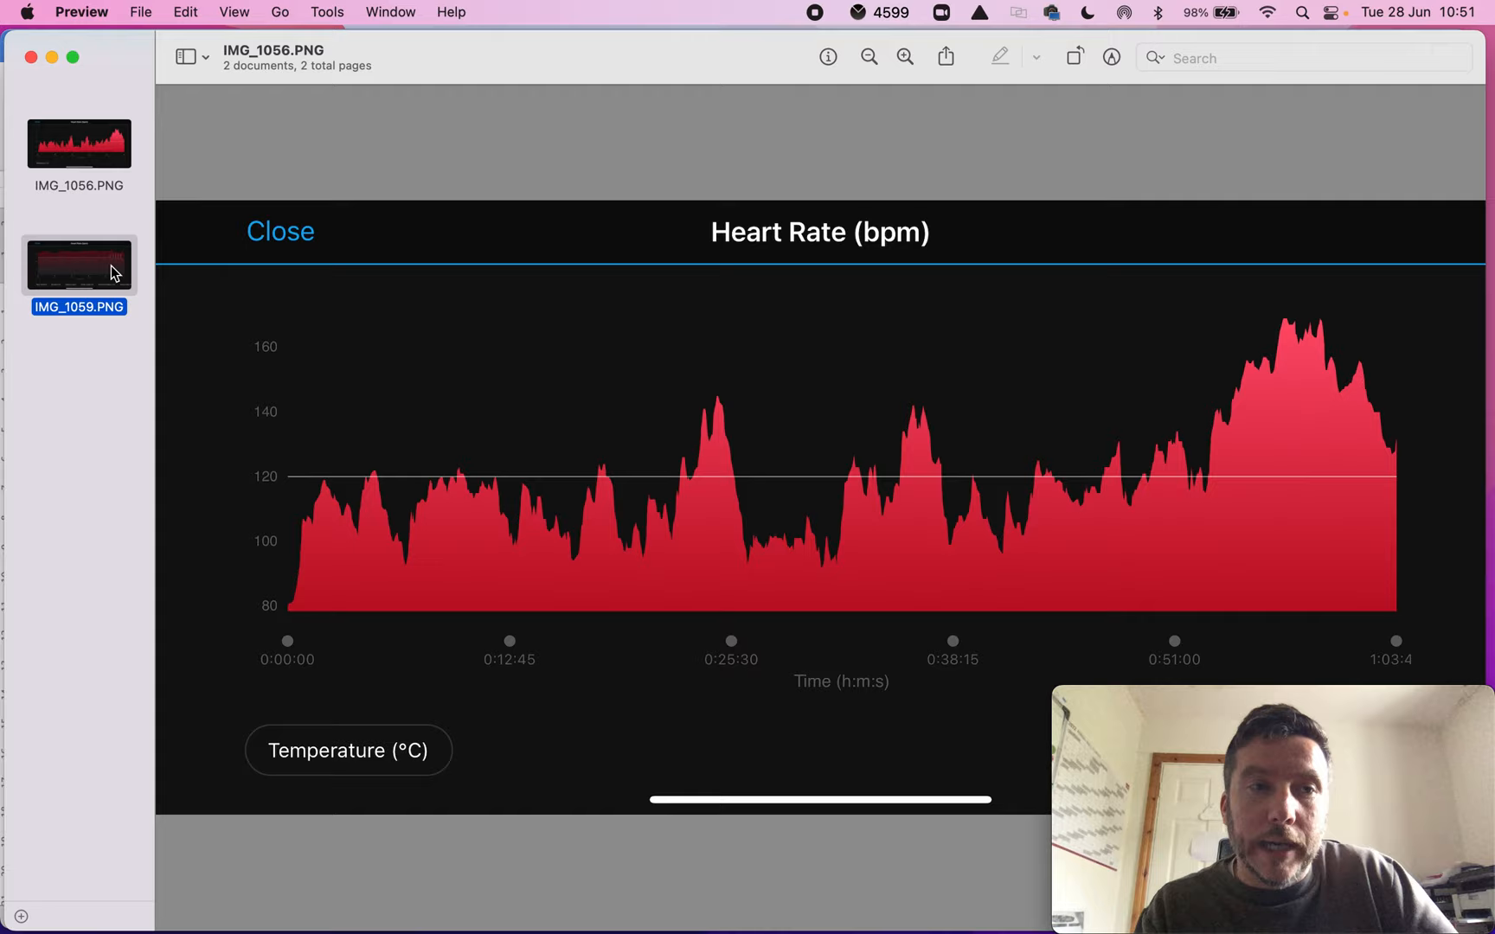
{"action": "left_click", "coordinate": [78, 144]}
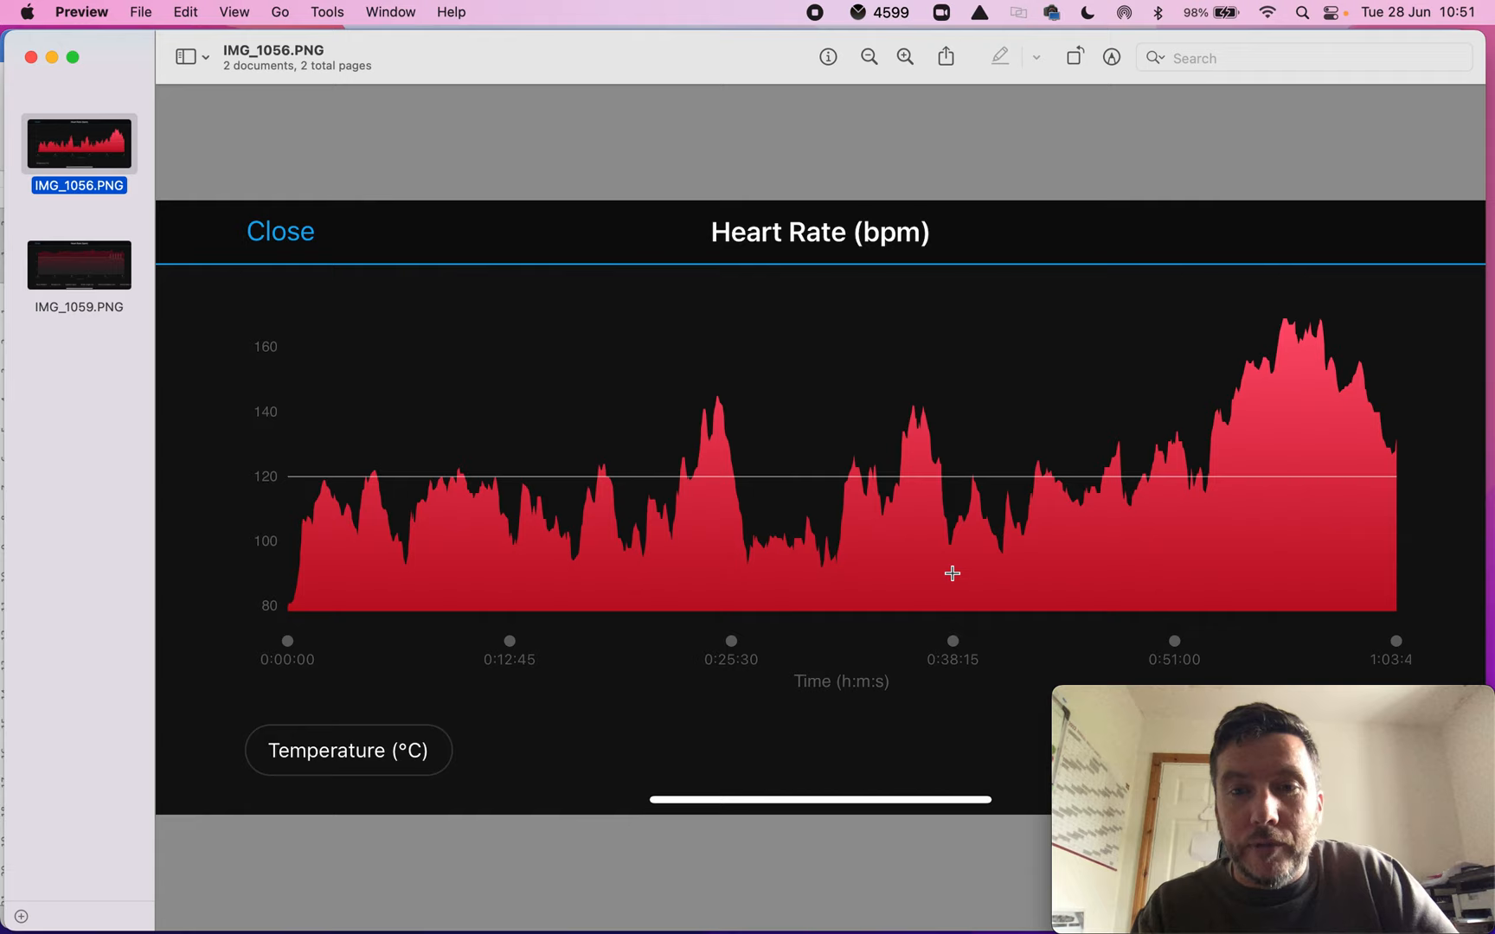
{"action": "mouse_move", "coordinate": [1174, 474]}
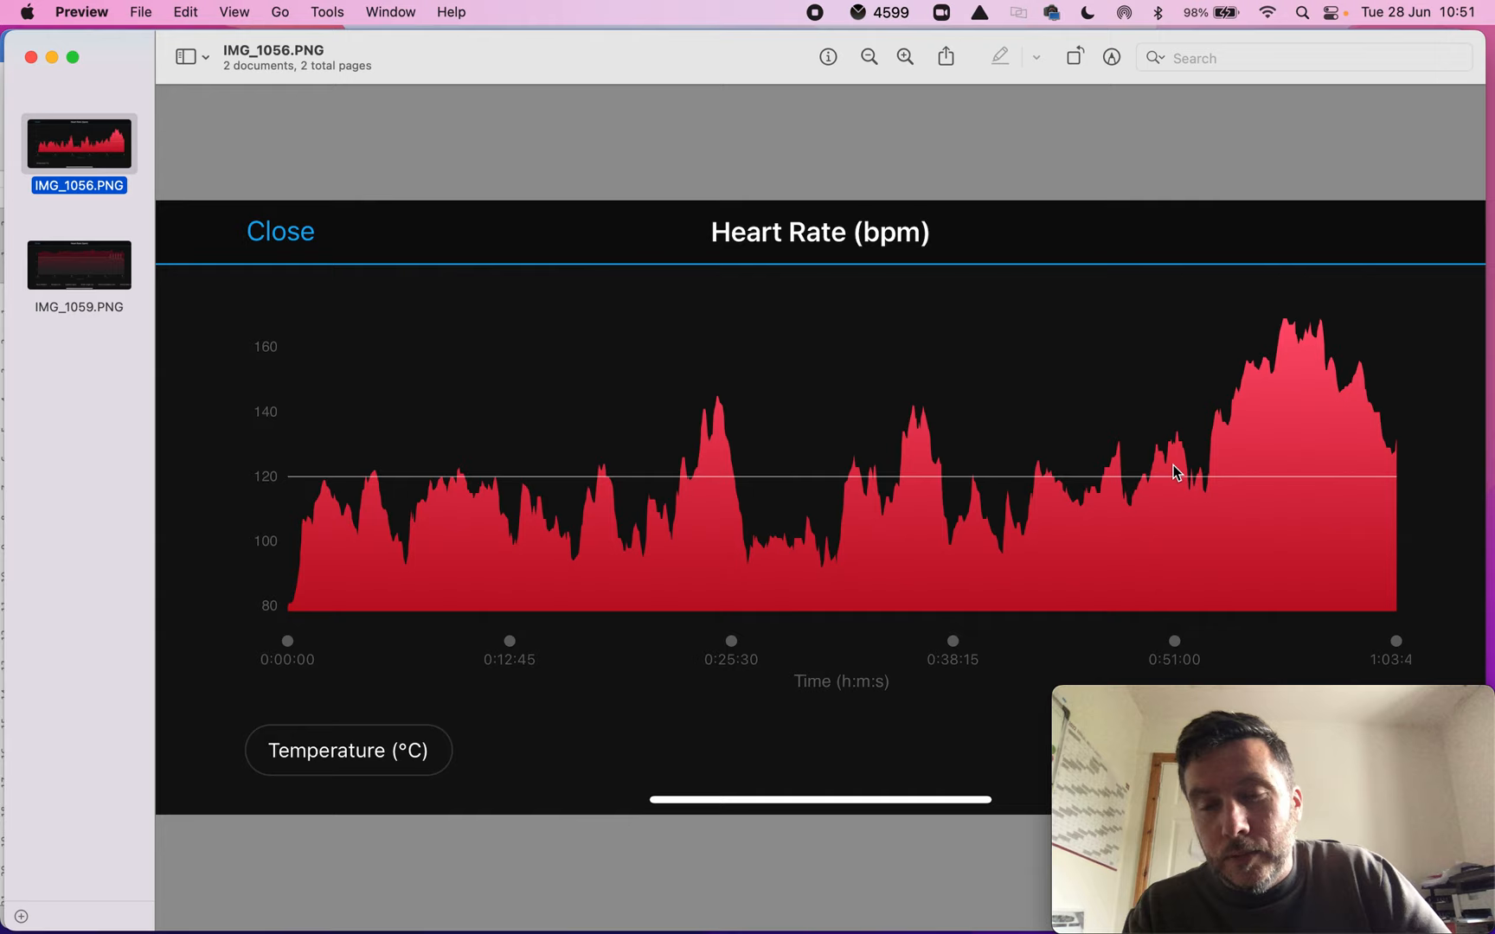
{"action": "mouse_move", "coordinate": [1226, 464]}
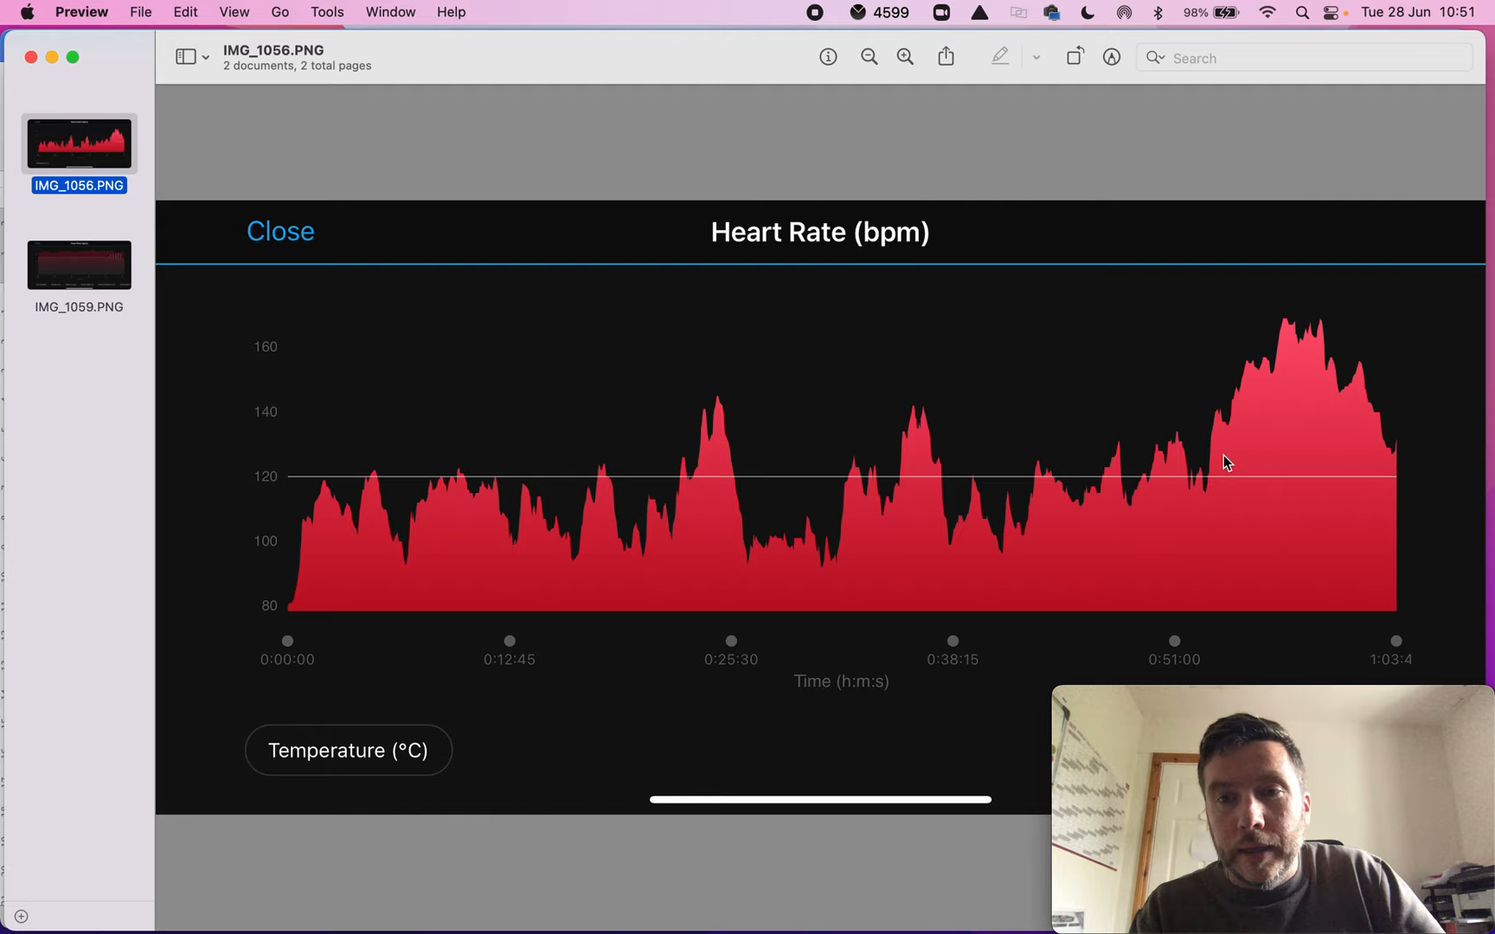
{"action": "mouse_move", "coordinate": [1311, 438]}
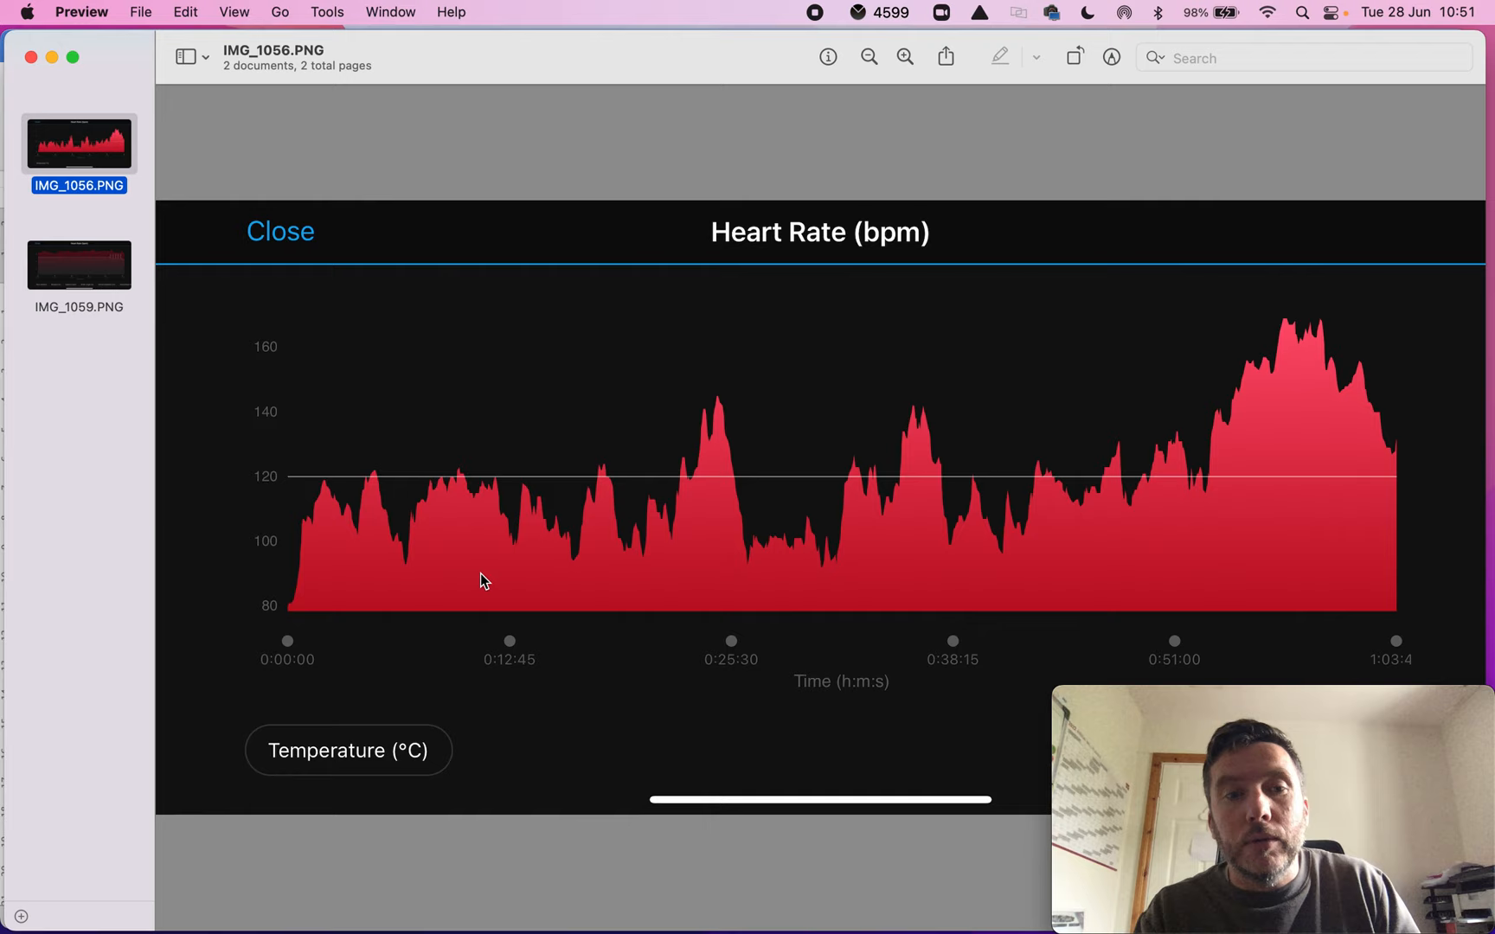
{"action": "left_click", "coordinate": [79, 265]}
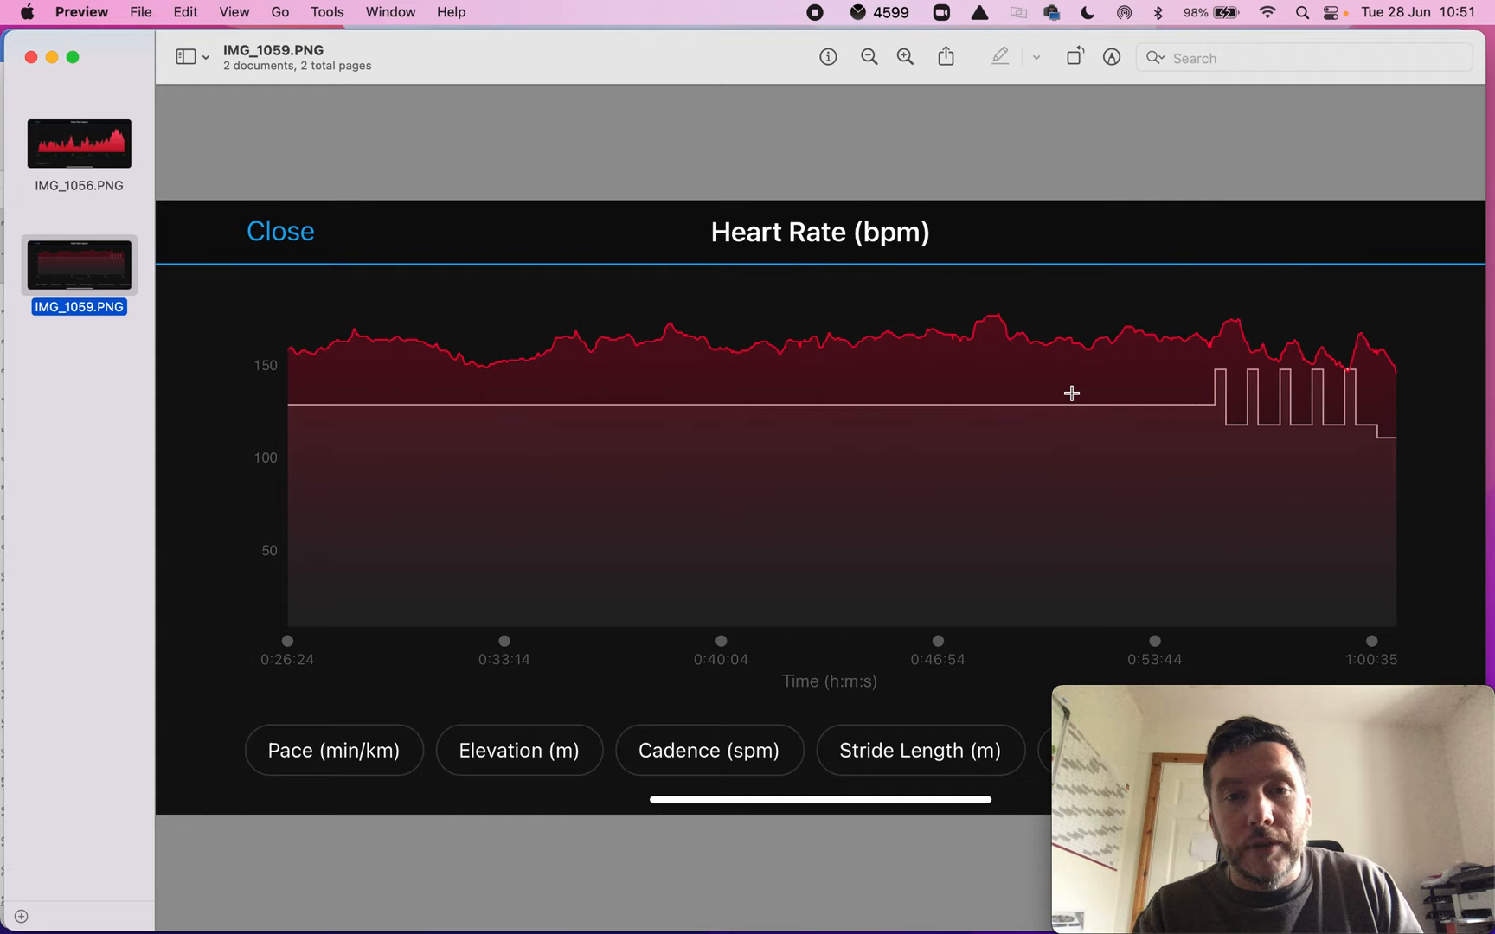
{"action": "left_click", "coordinate": [79, 143]}
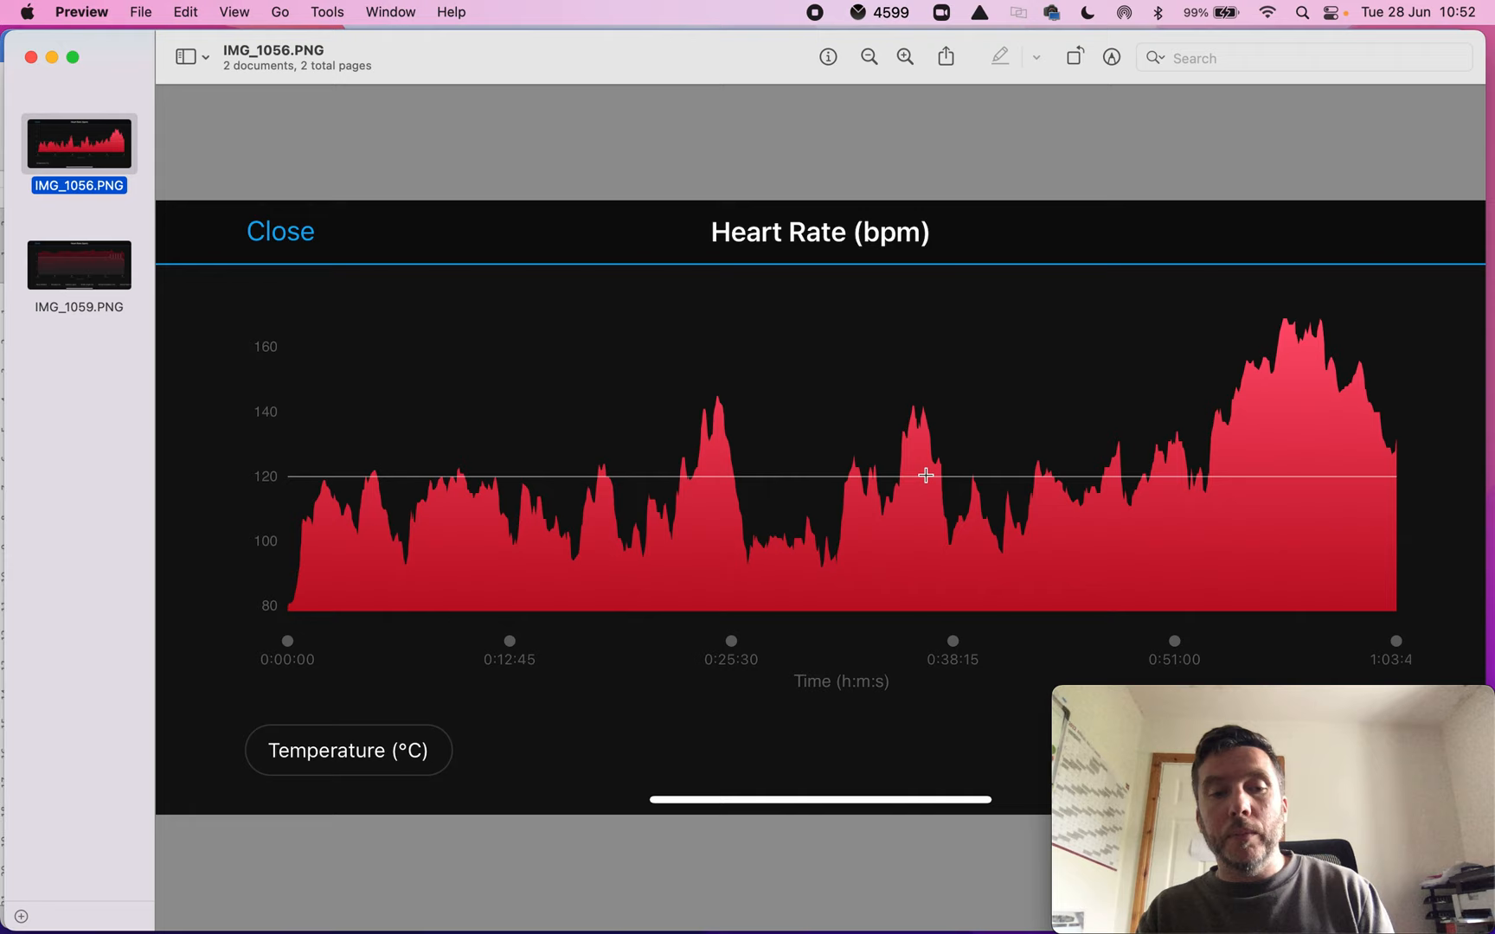
{"action": "mouse_move", "coordinate": [856, 539]}
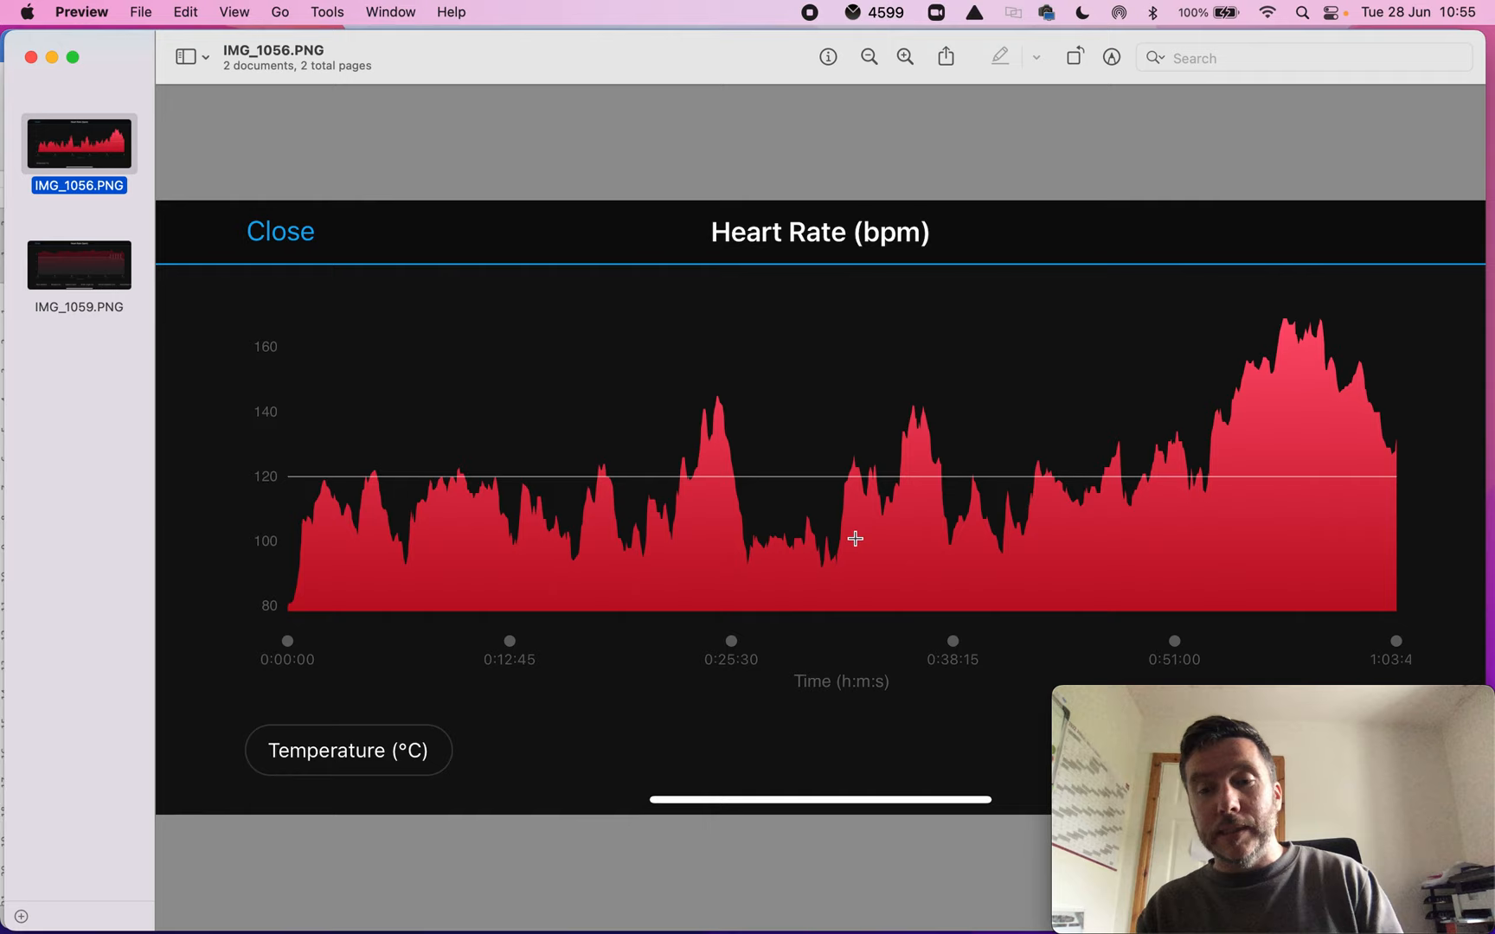
{"action": "mouse_move", "coordinate": [1090, 639]}
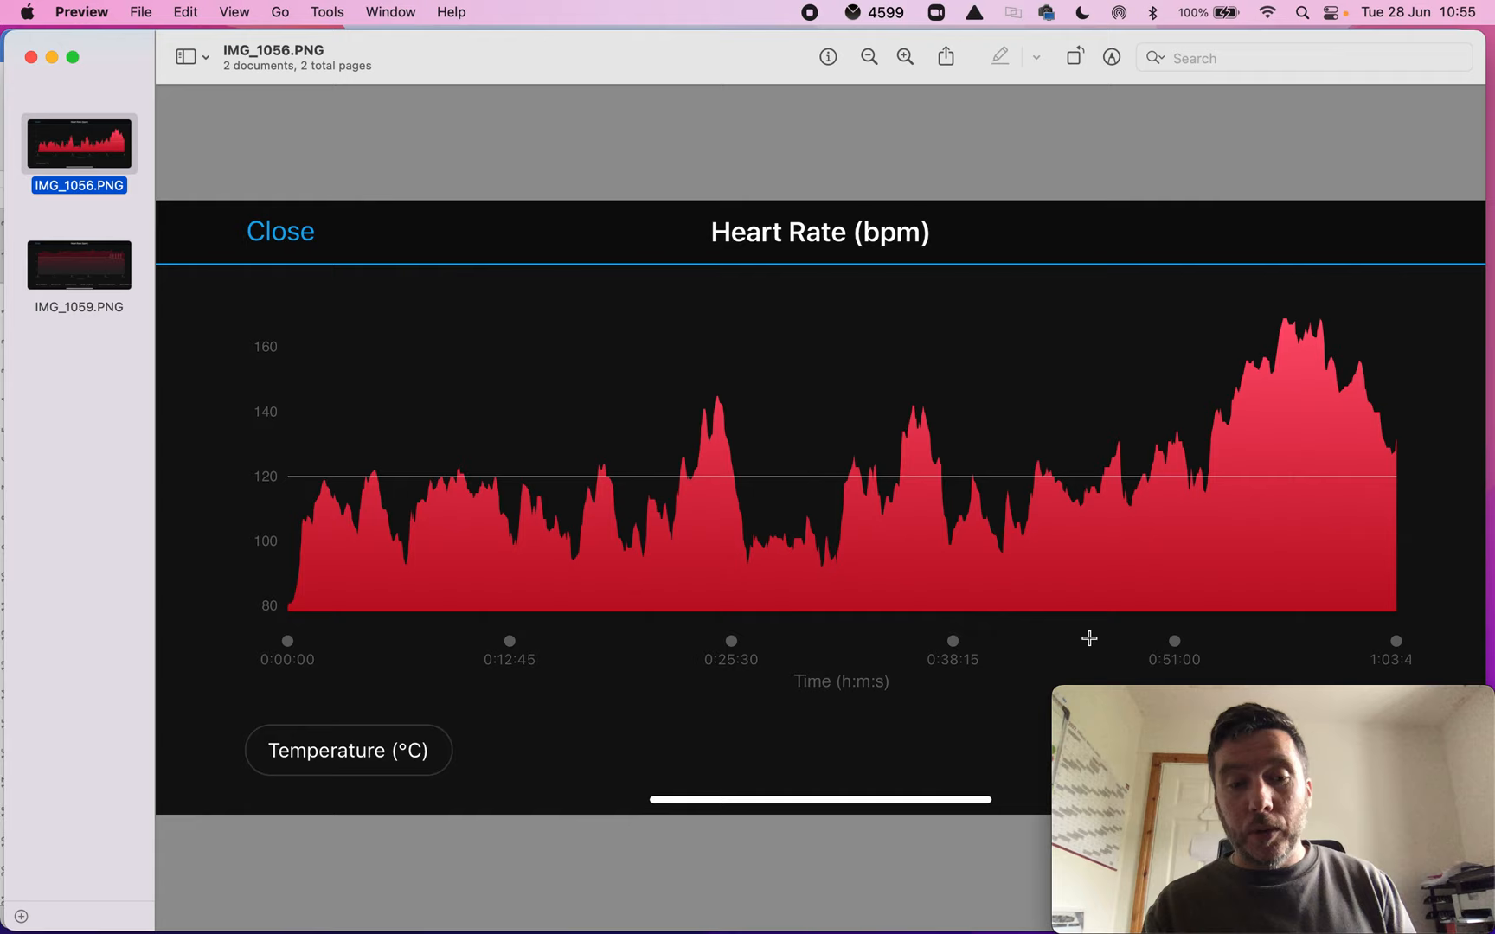